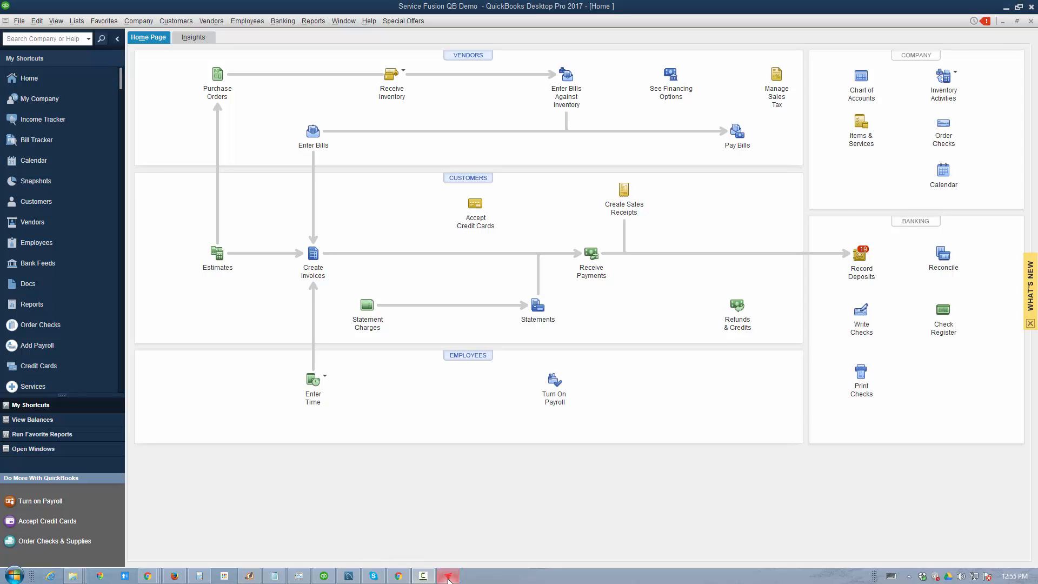
Step: Bring up the Service Fusion QuickBooks Integration window over QuickBooks Desktop
click(448, 574)
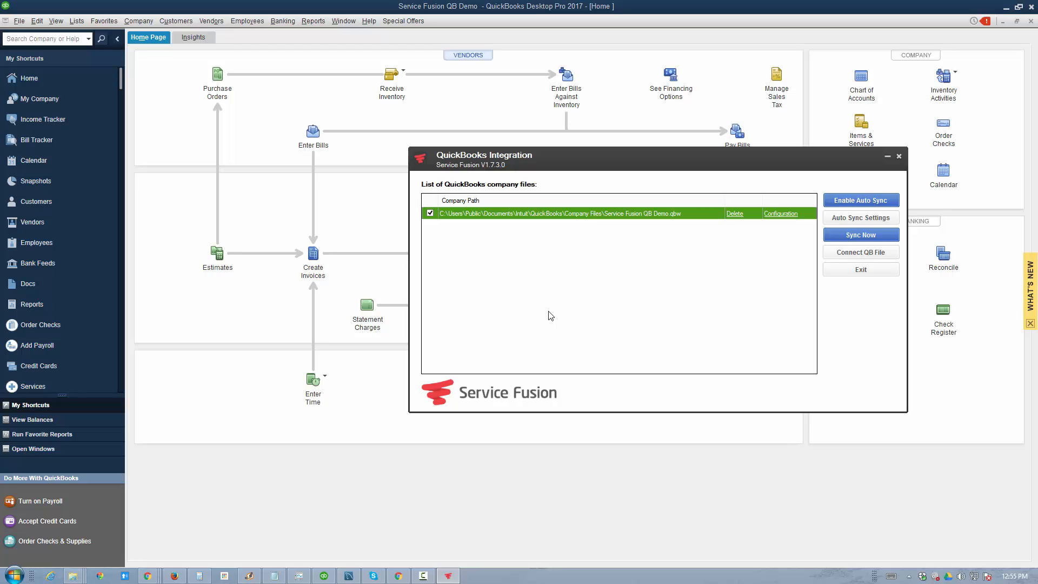
mouse_move(556, 312)
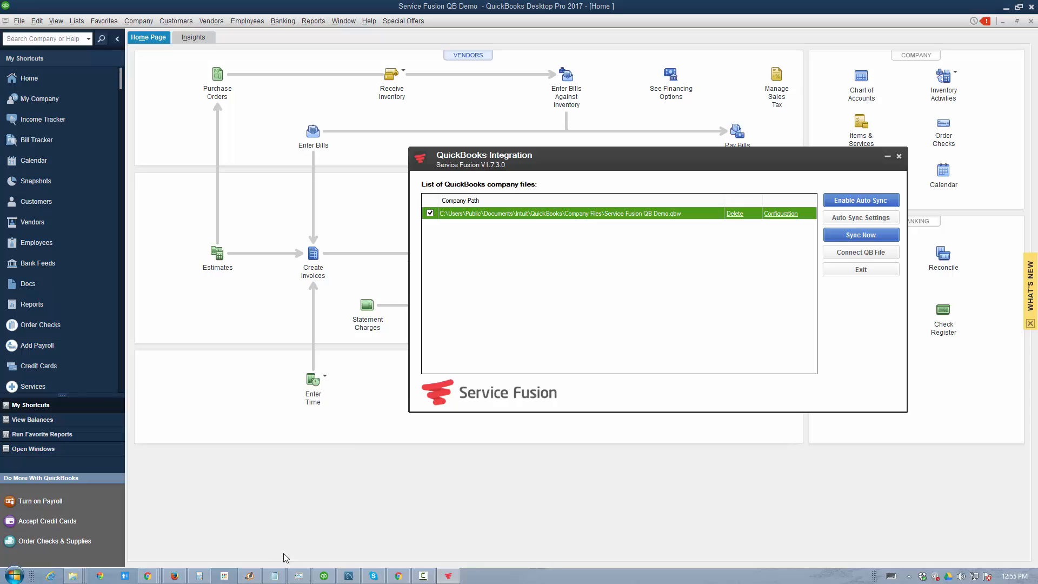
mouse_move(495, 441)
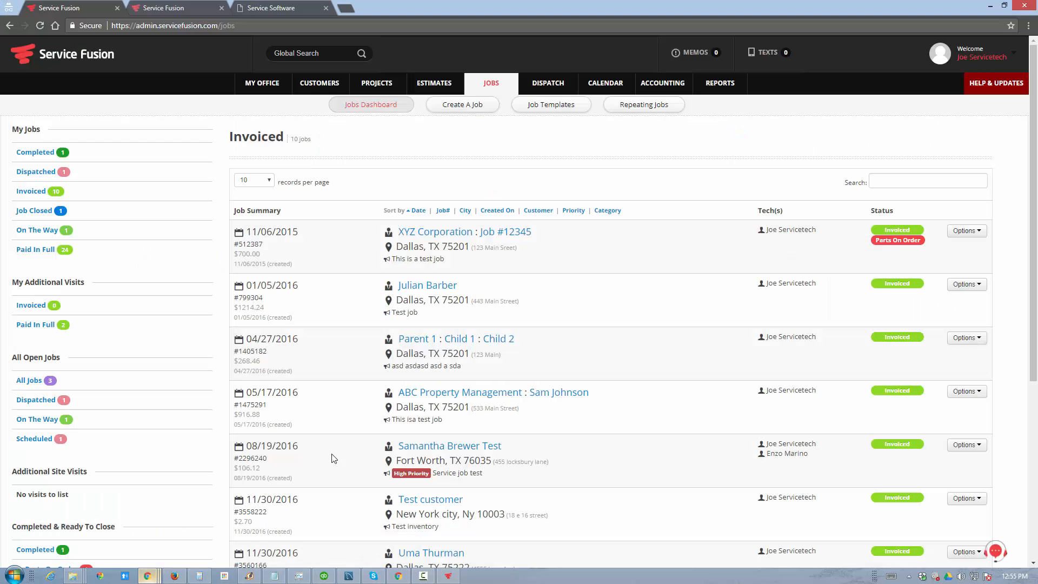
mouse_move(334, 153)
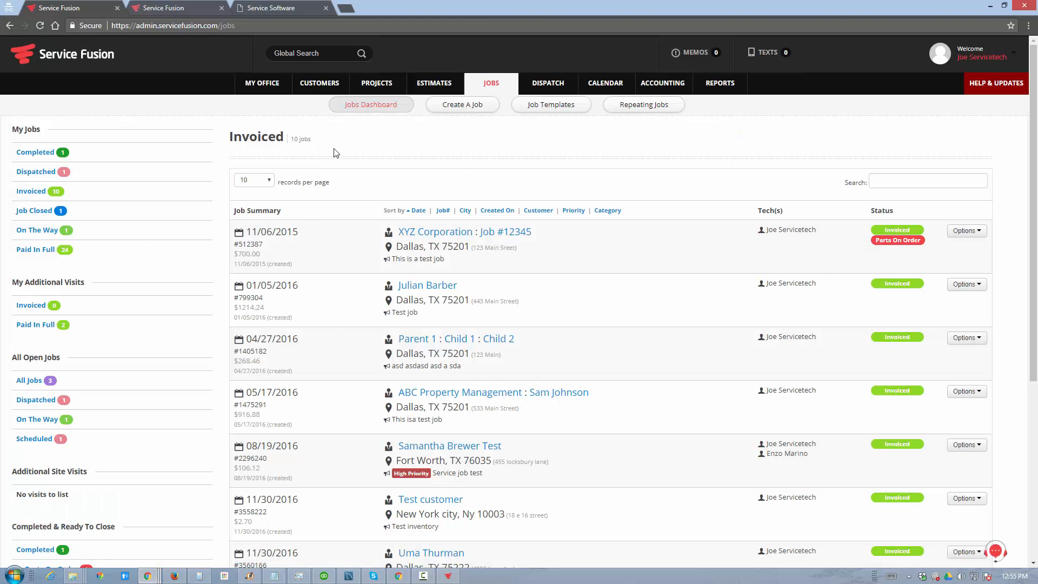
Step: Reach the QuickBooks Desktop integration settings via My Office > Settings > Accounting
click(261, 83)
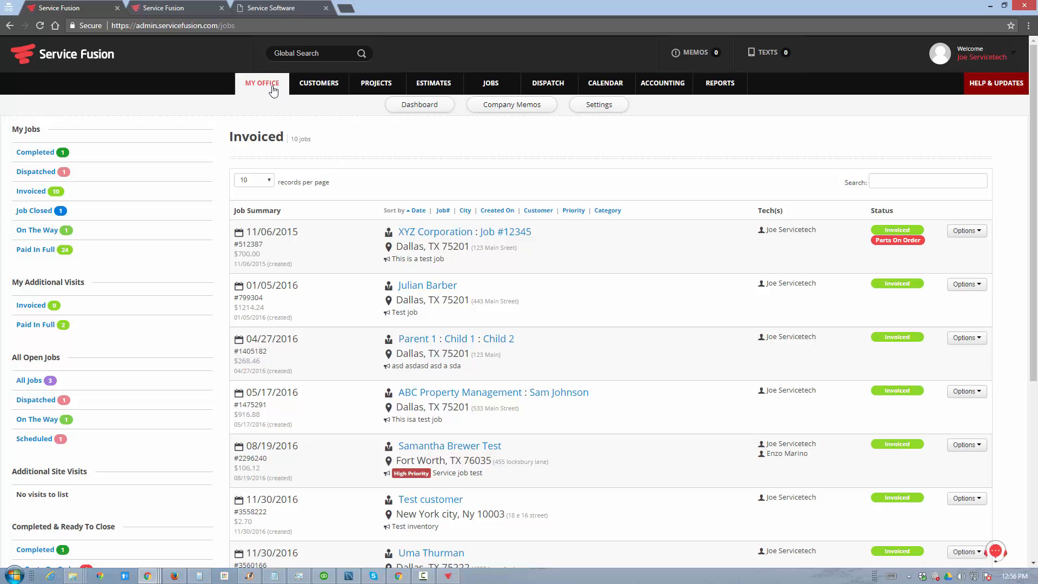
click(597, 103)
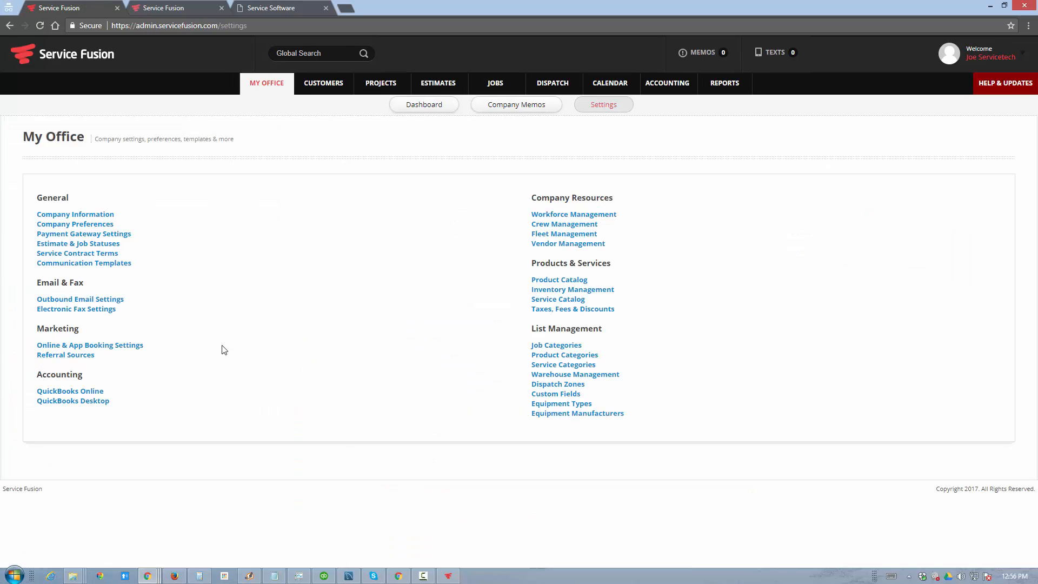
click(72, 400)
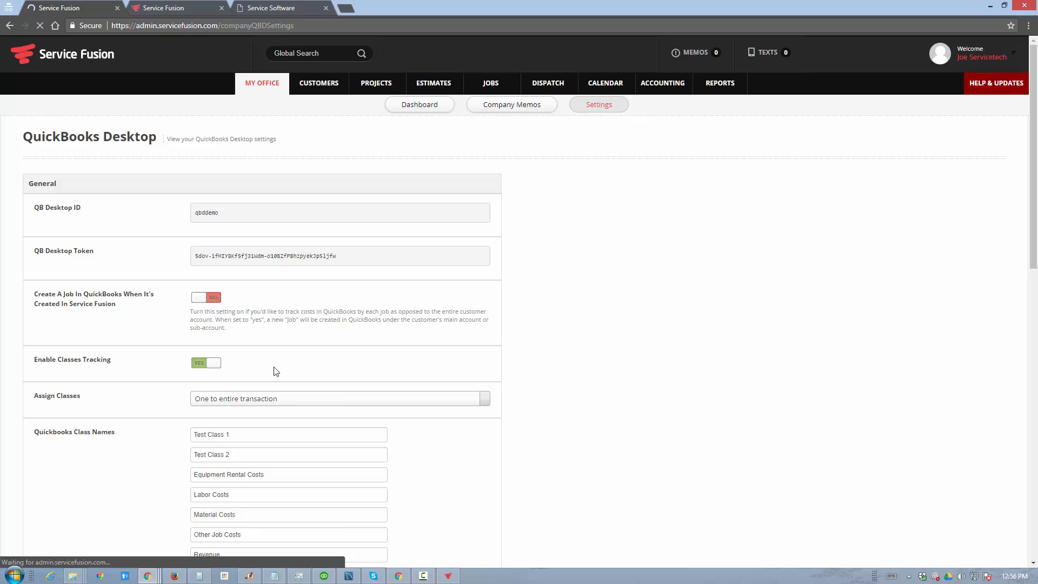
click(206, 296)
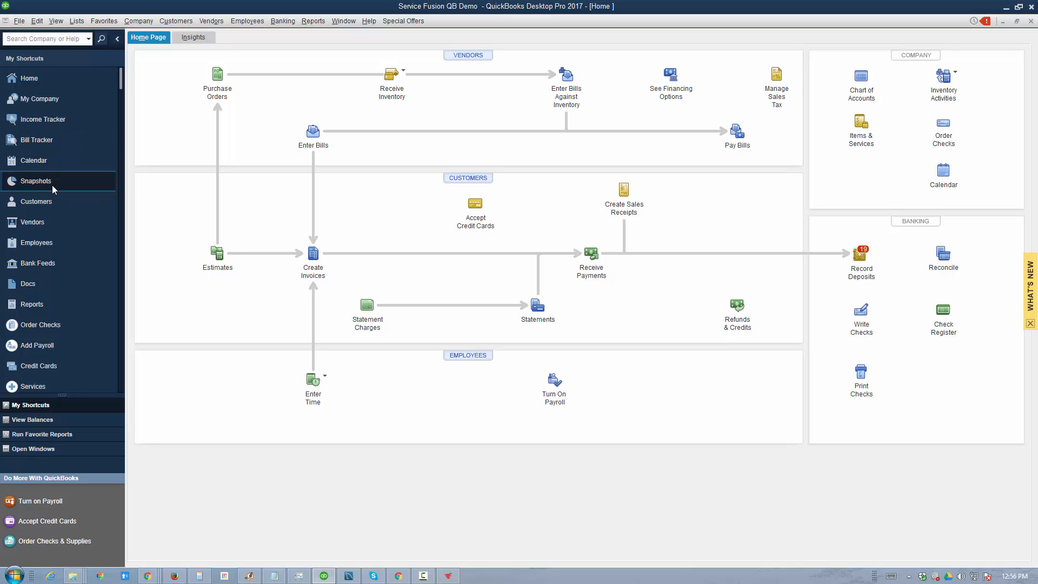
mouse_move(36, 180)
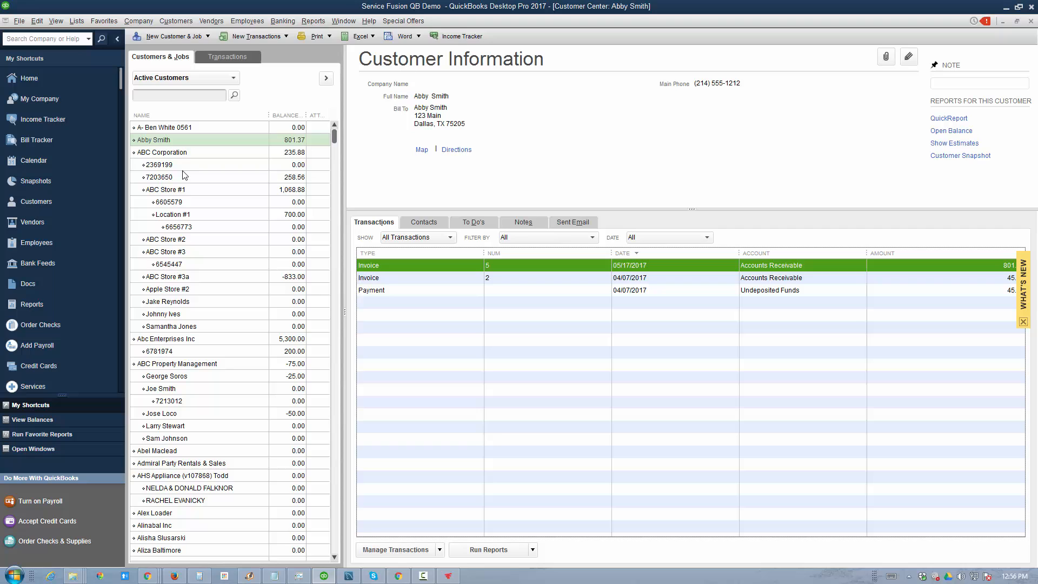
Step: Browse ABC Corporation, job 7203650, ABC Store #1 and job 6605579 in the Customer Center
click(161, 152)
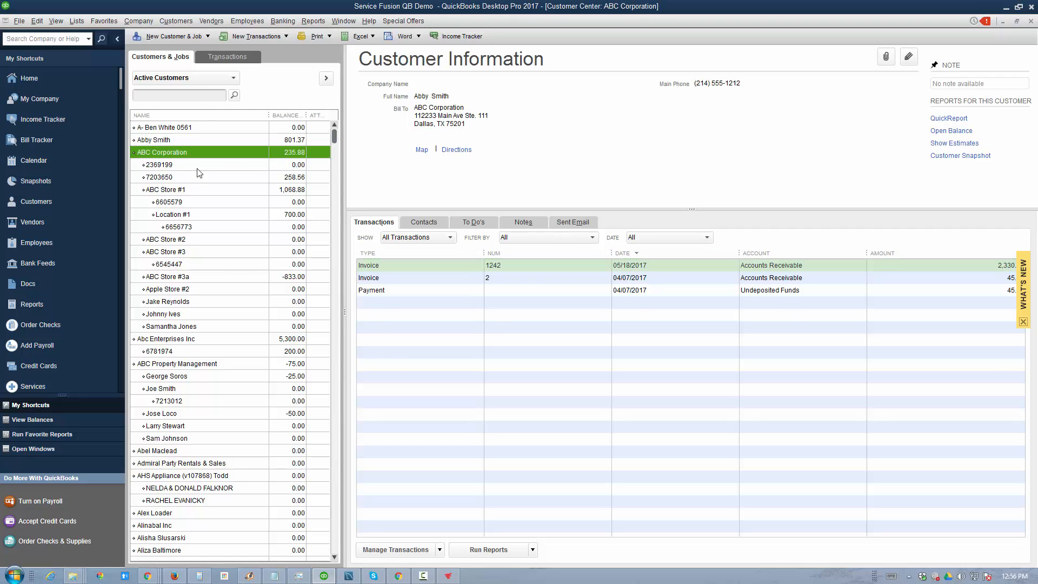
click(159, 177)
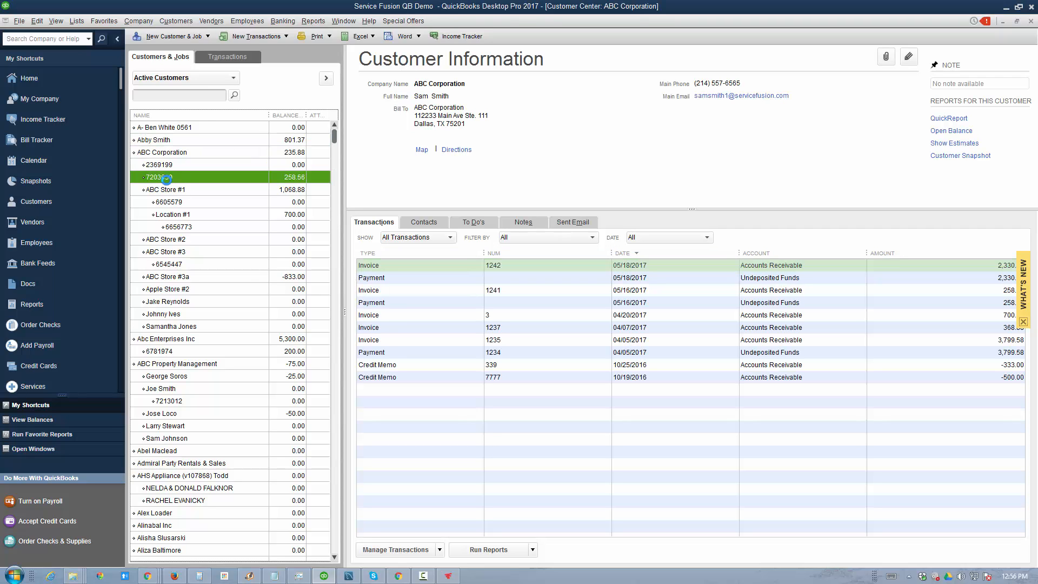
click(158, 176)
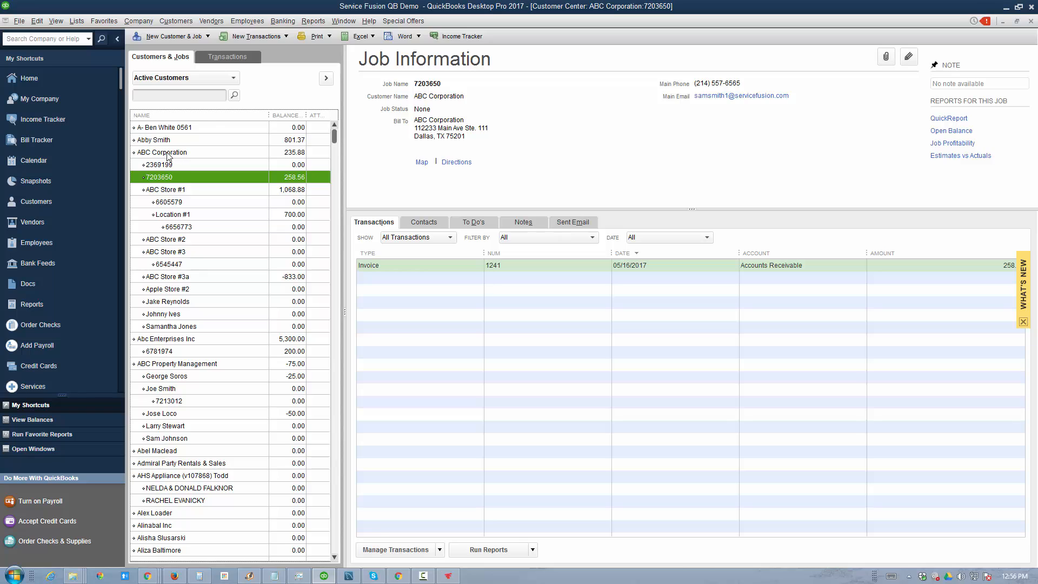
click(164, 189)
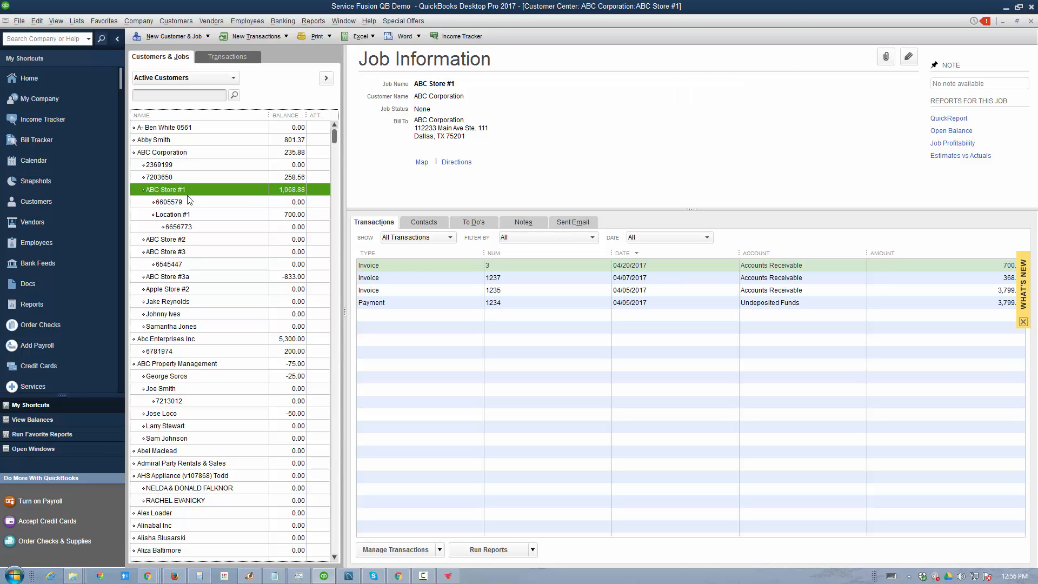
mouse_move(178, 196)
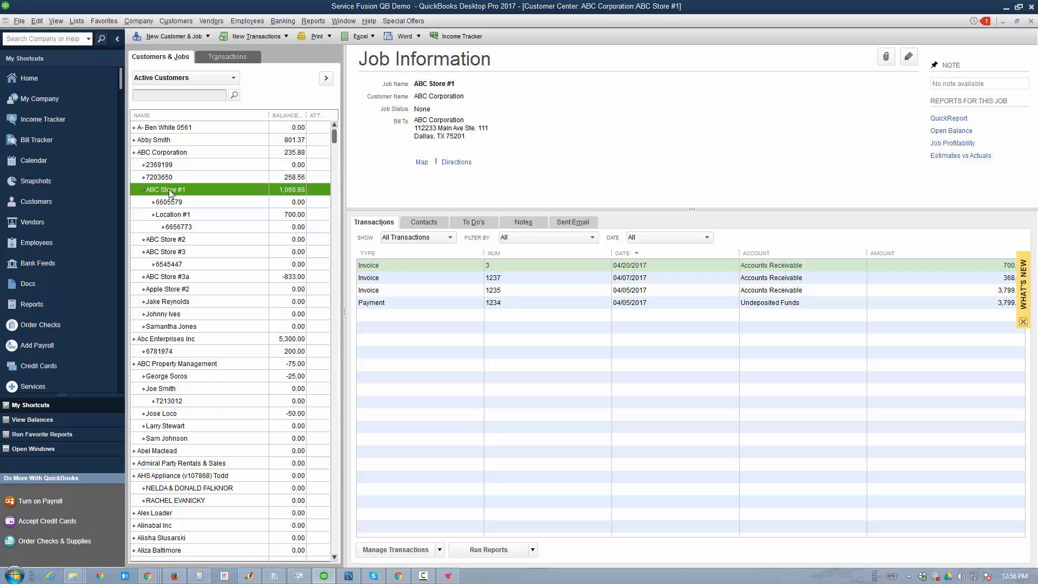
mouse_move(193, 261)
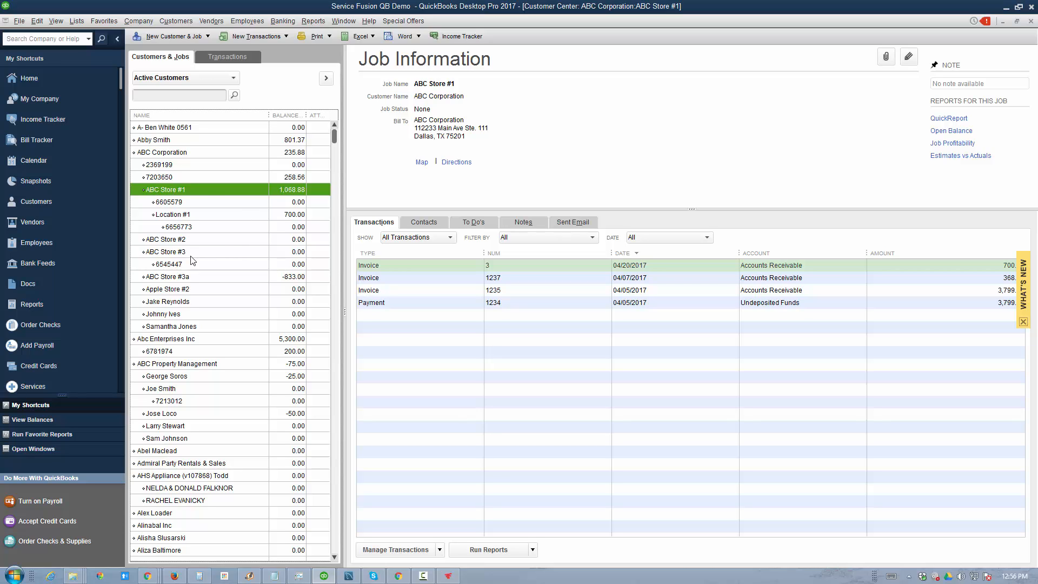
click(168, 202)
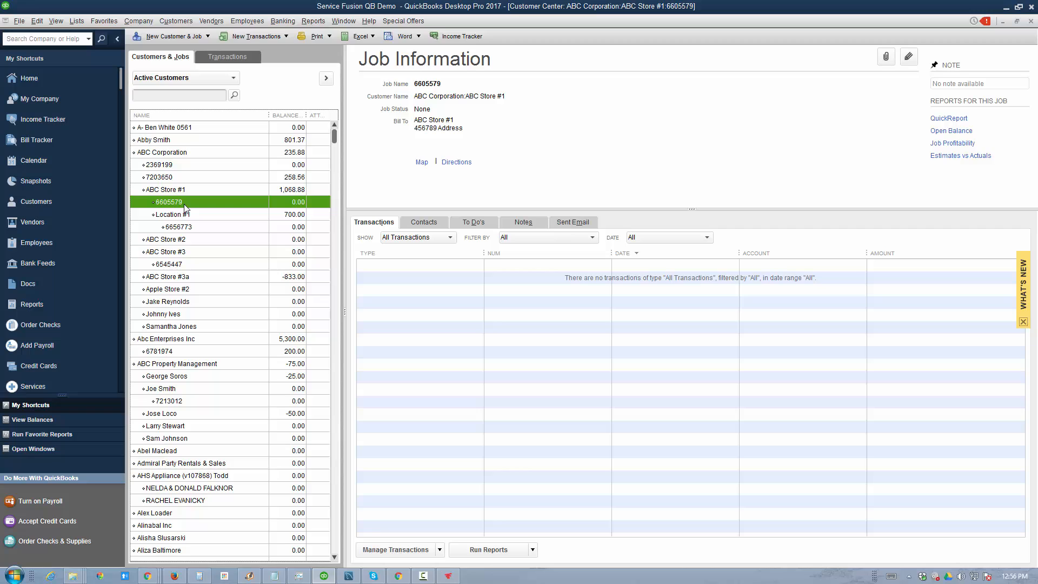
mouse_move(187, 209)
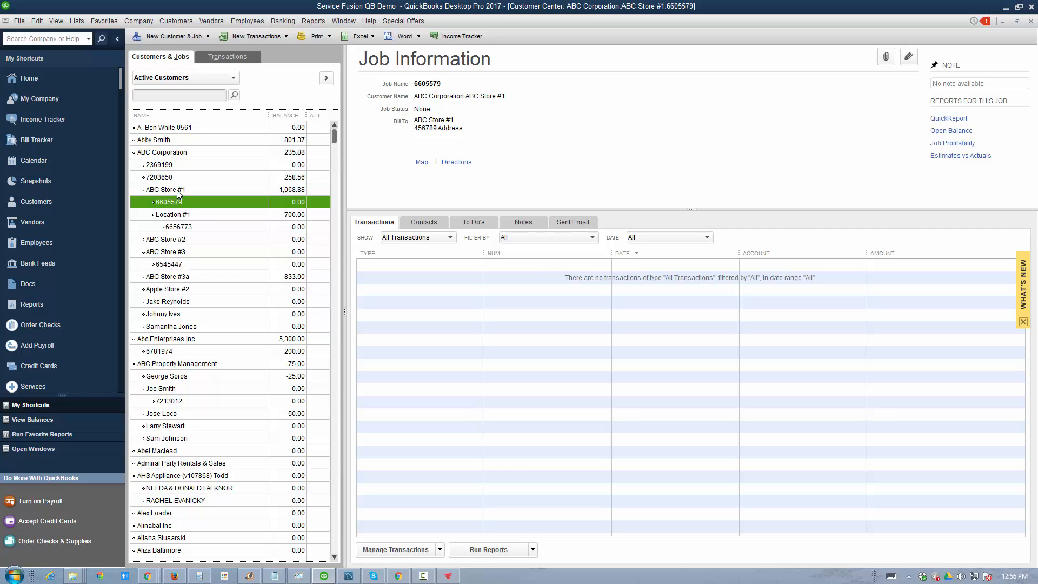
mouse_move(180, 201)
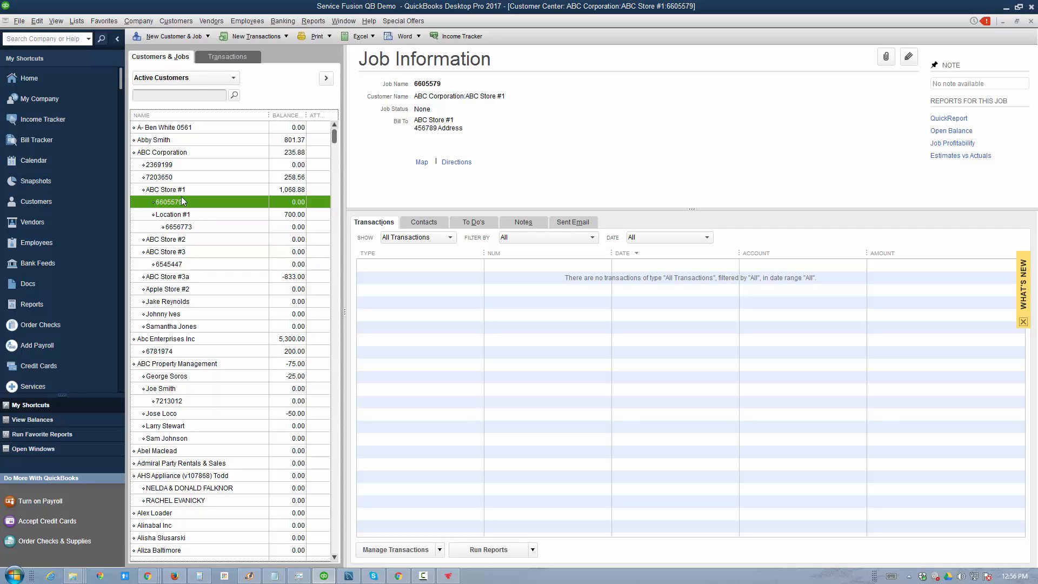
mouse_move(179, 196)
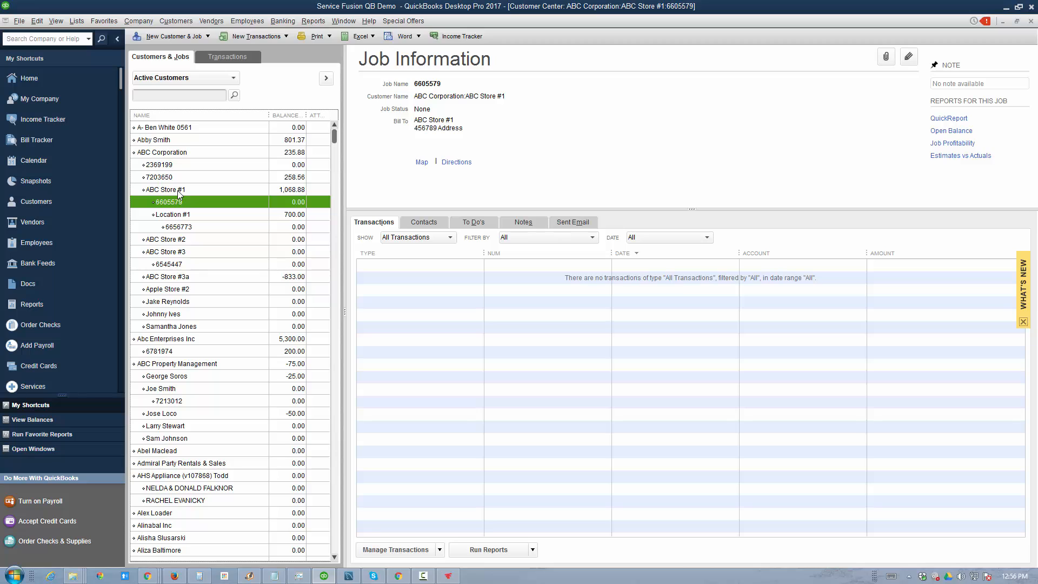
mouse_move(331, 556)
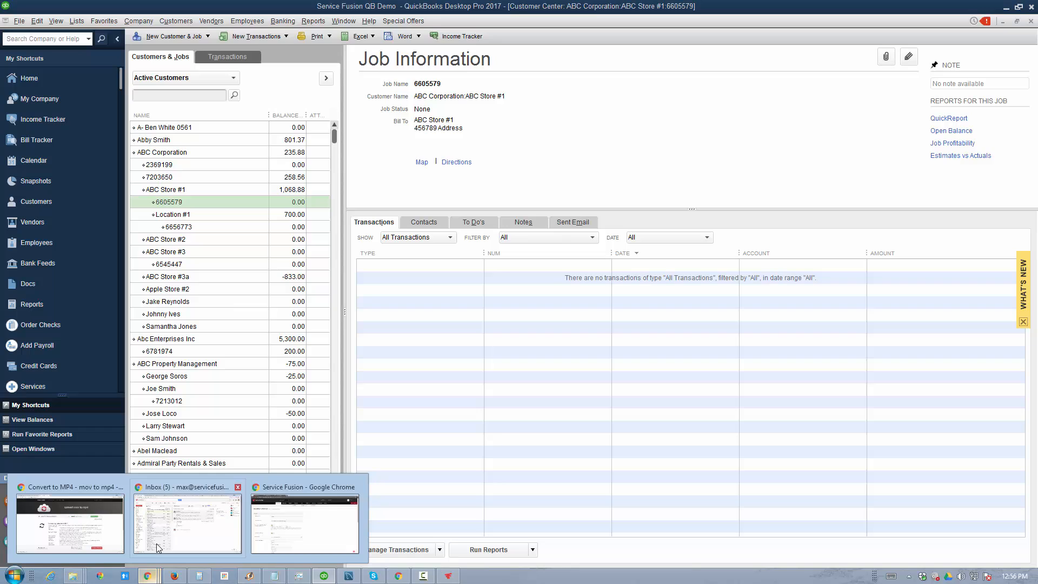
Step: Return to the Service Fusion settings and review the class assignment choices, keeping one per transaction
click(304, 523)
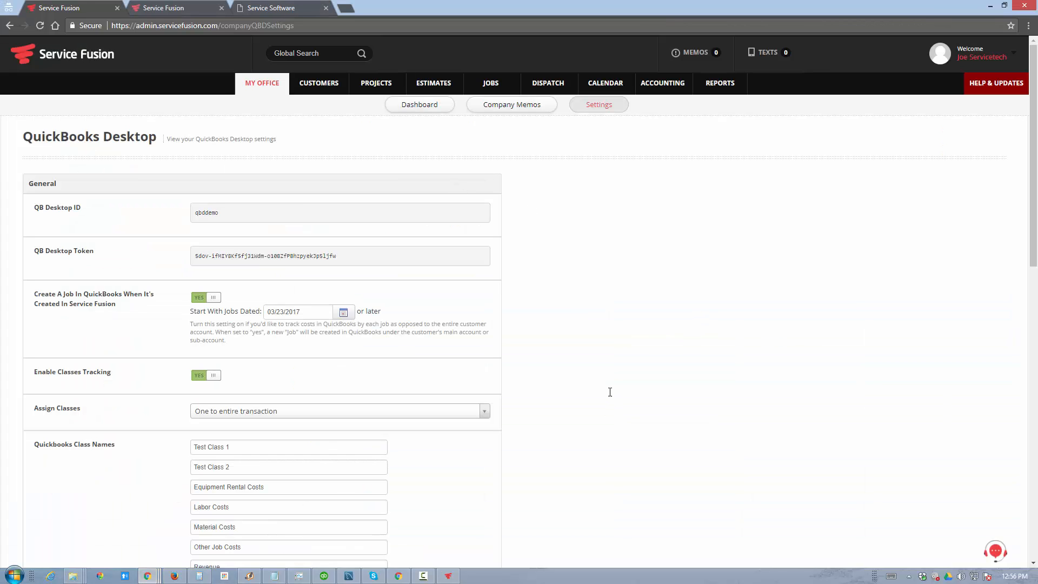
scroll(down, 3)
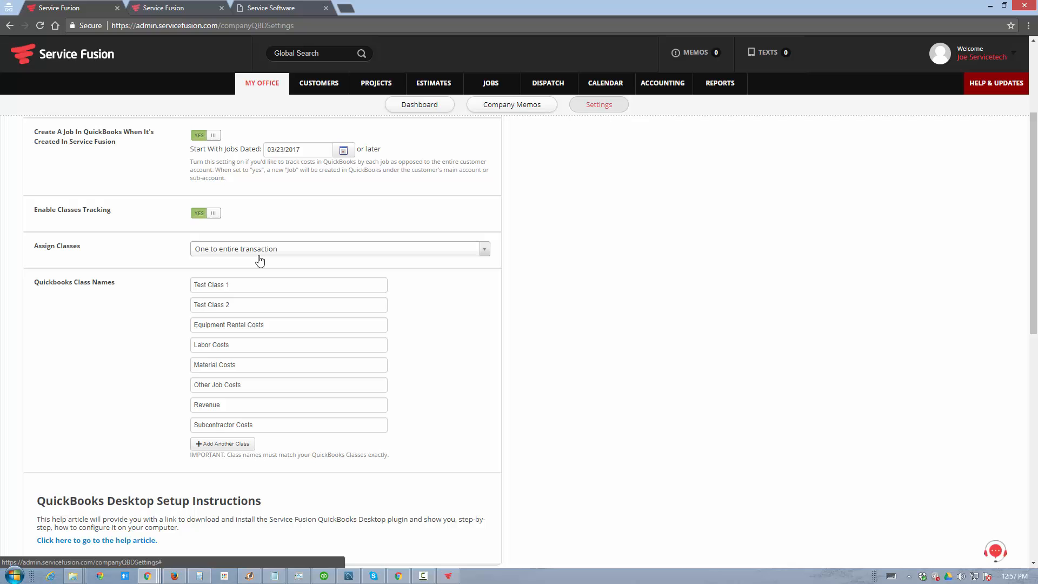
click(338, 249)
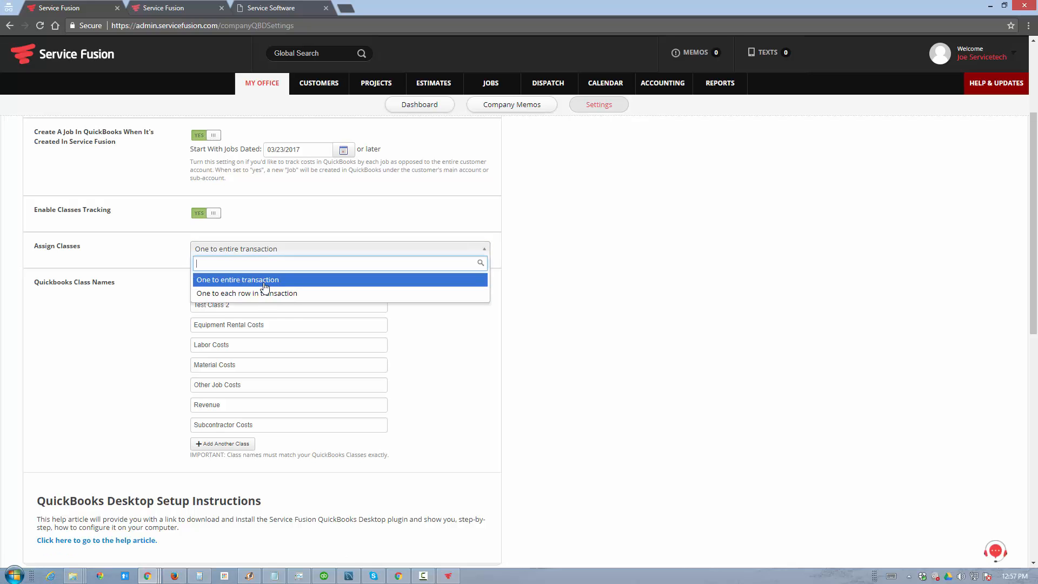
mouse_move(263, 300)
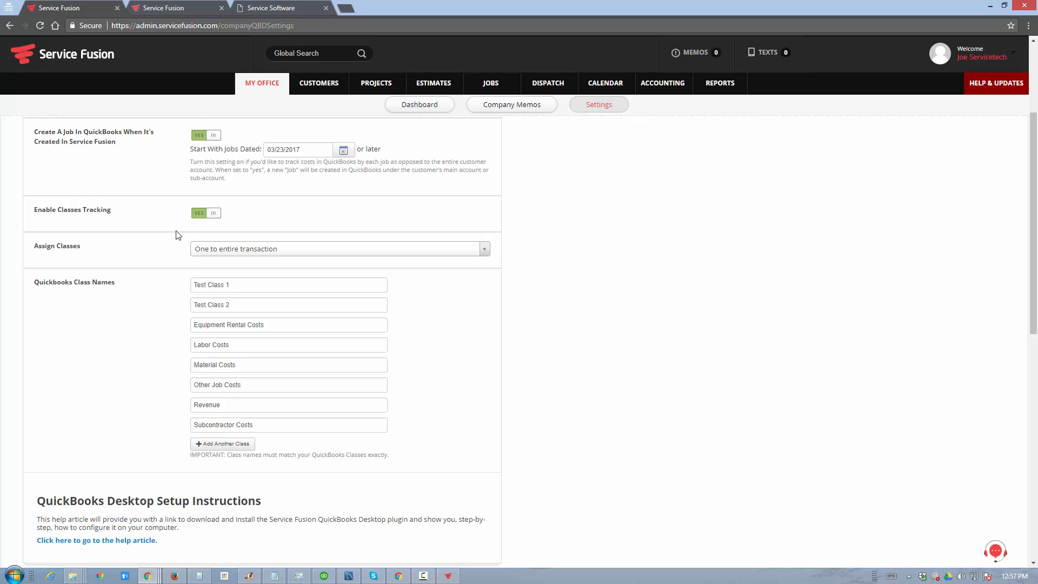
scroll(down, 3)
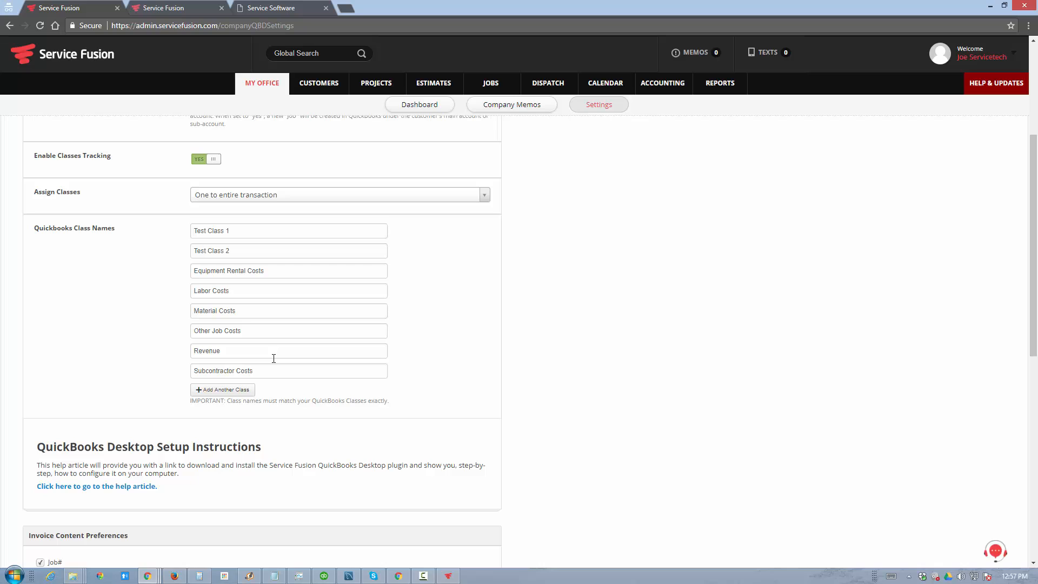
mouse_move(241, 366)
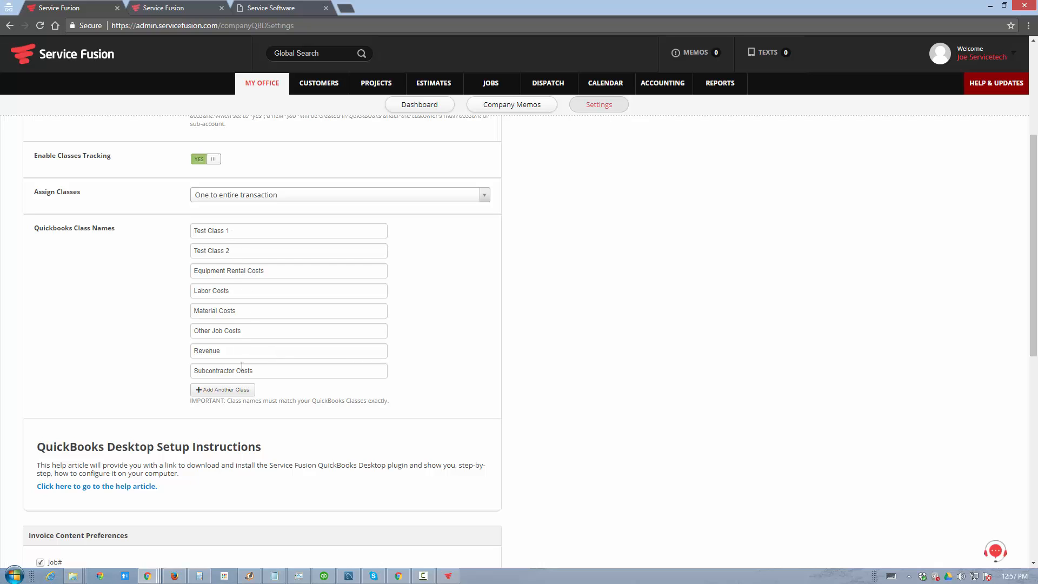
Step: Add another blank QuickBooks class name entry and focus its name field
click(222, 390)
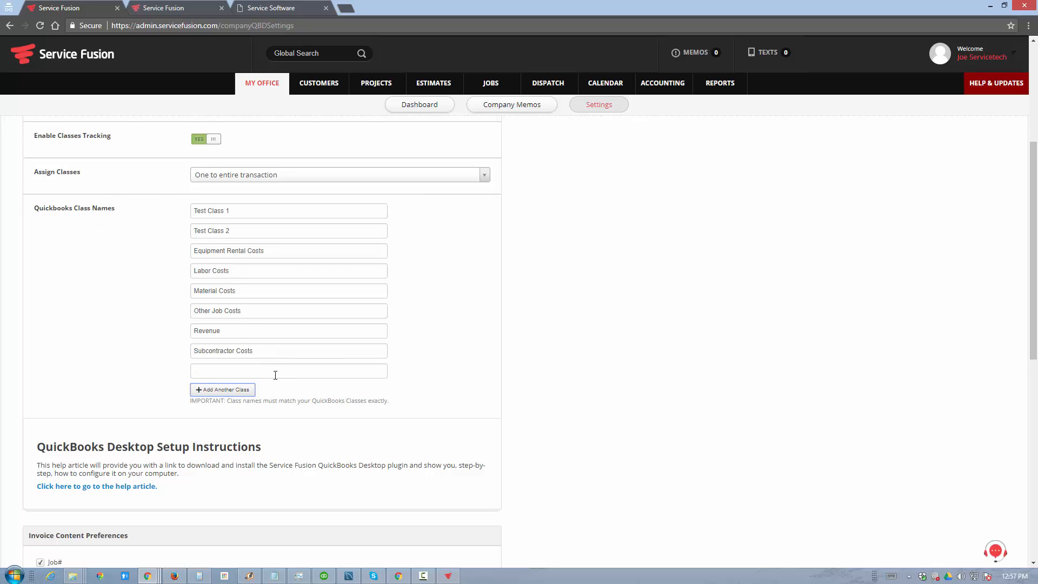
click(288, 371)
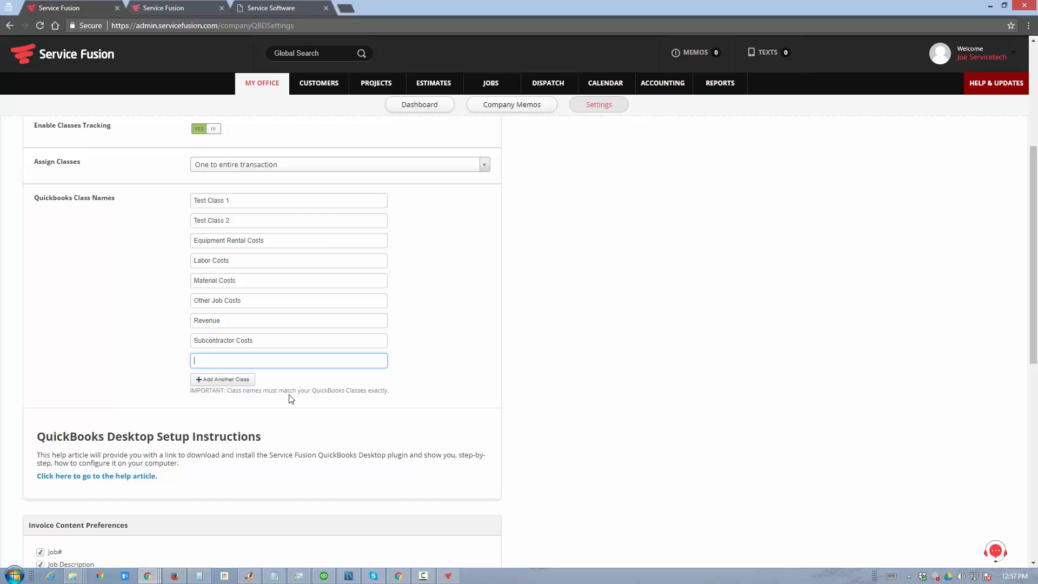
scroll(down, 3)
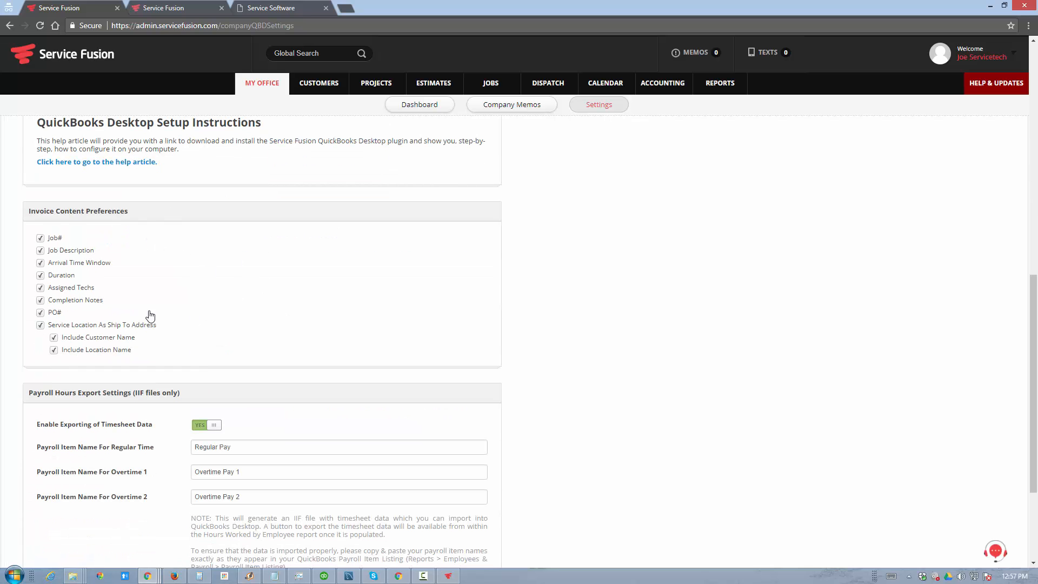
mouse_move(72, 289)
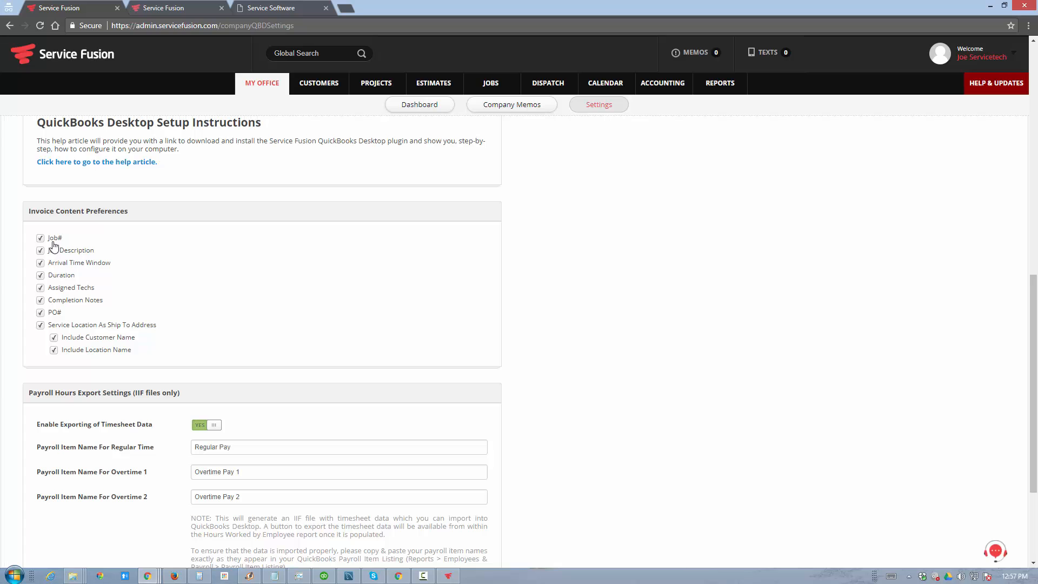
mouse_move(55, 250)
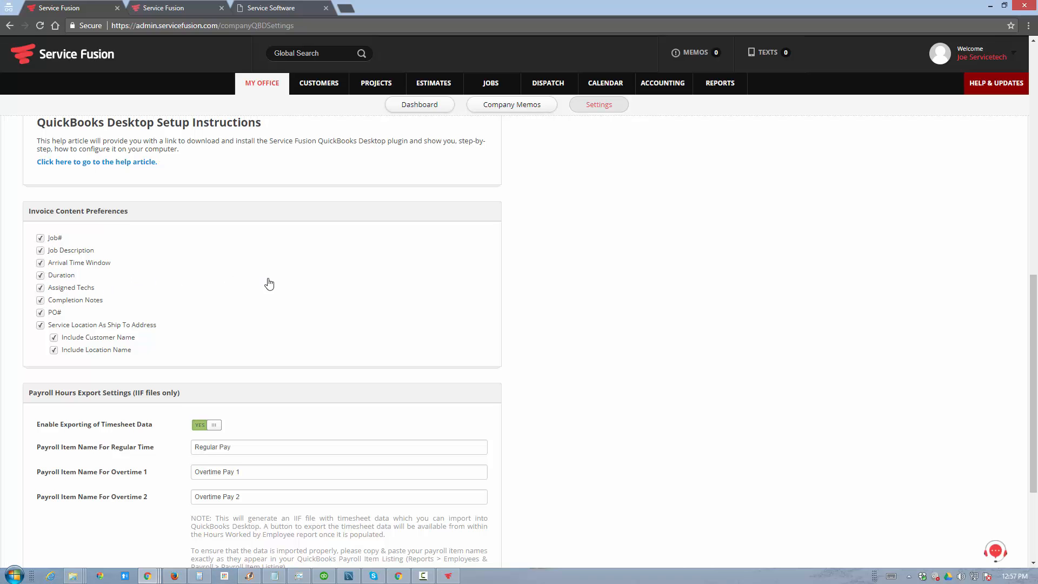
scroll(down, 3)
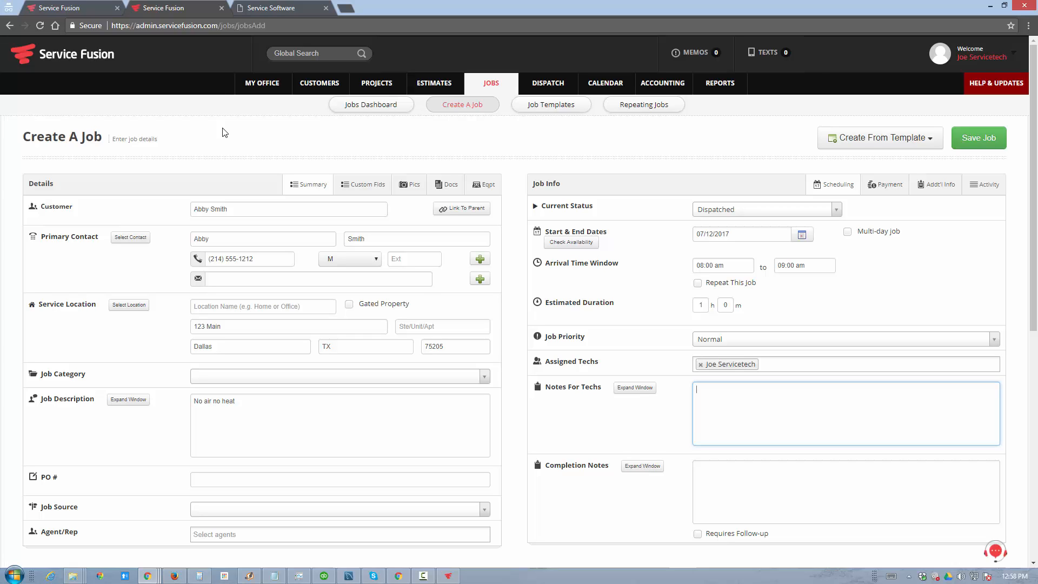
mouse_move(436, 149)
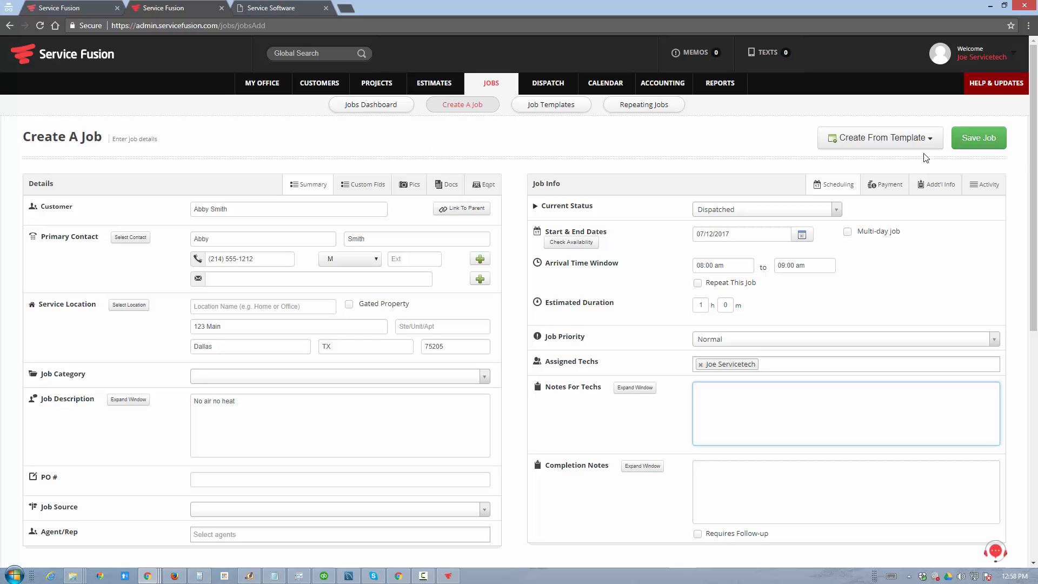
click(979, 138)
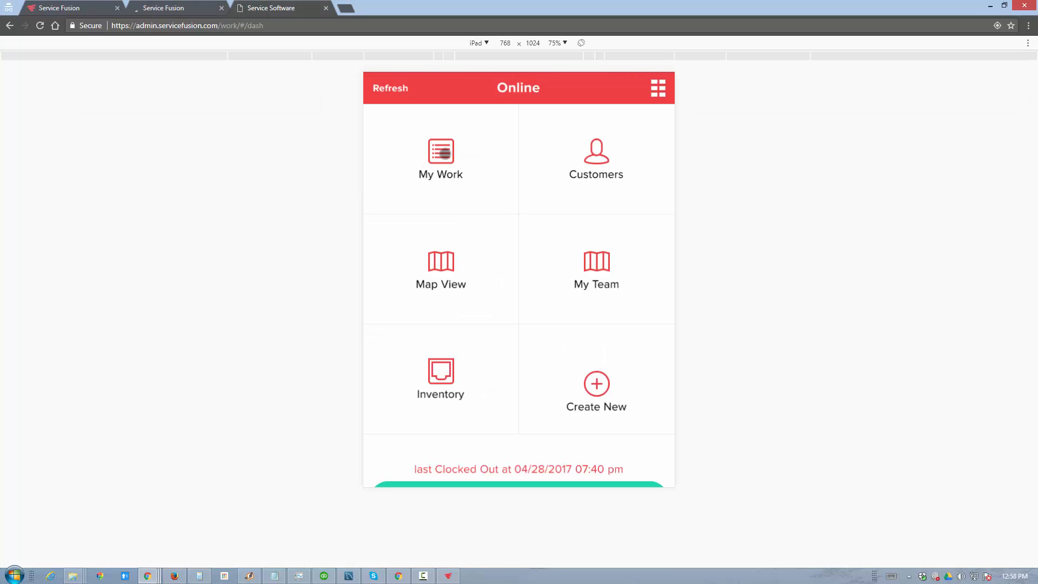
click(440, 159)
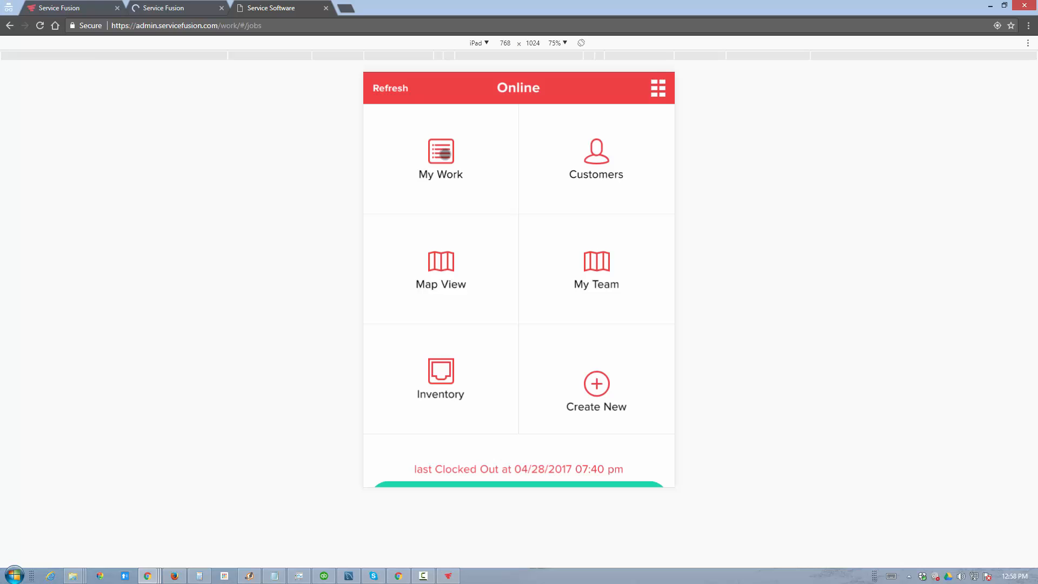
click(440, 159)
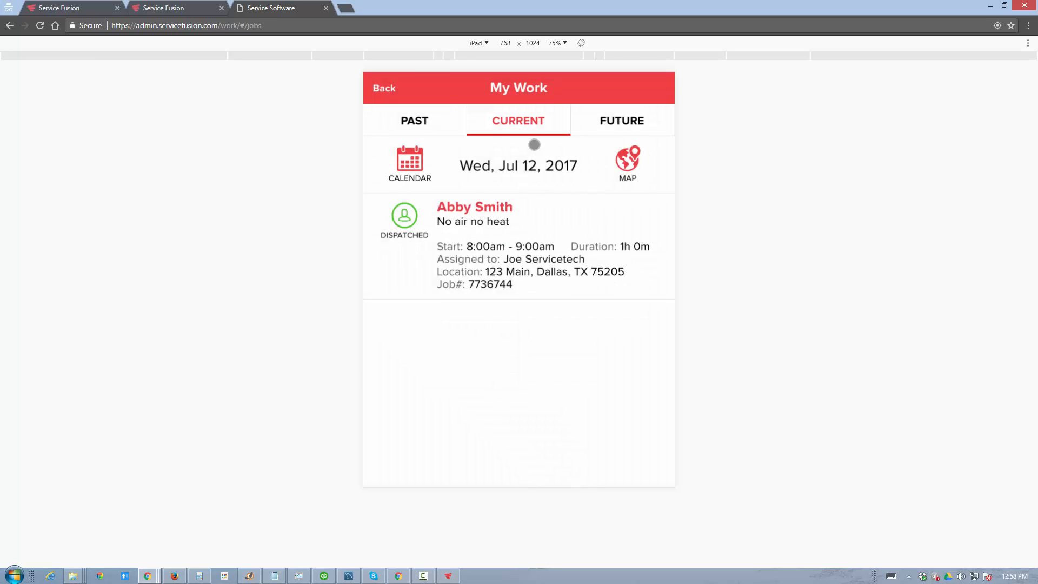
click(473, 206)
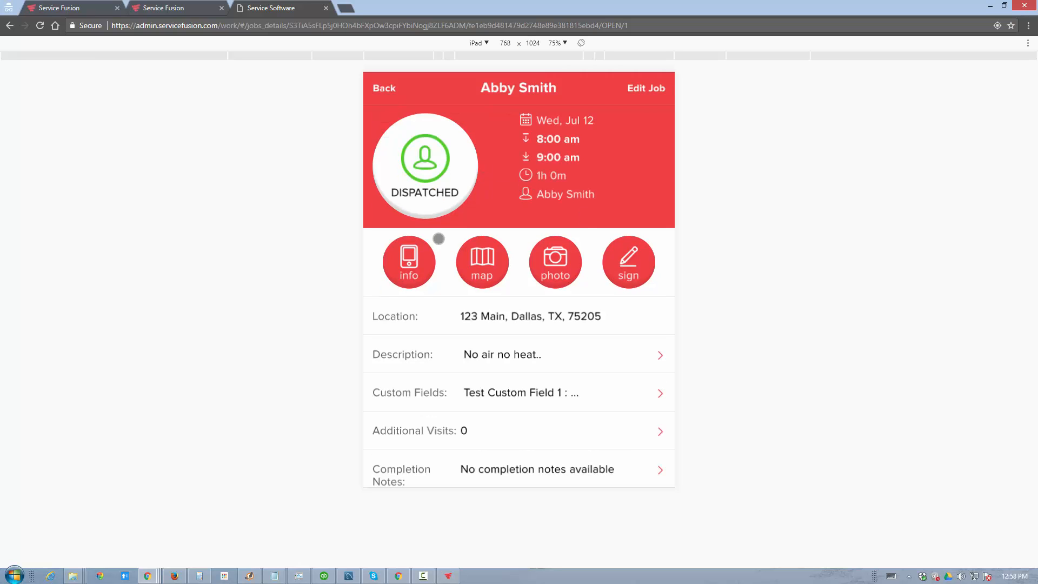
scroll(down, 3)
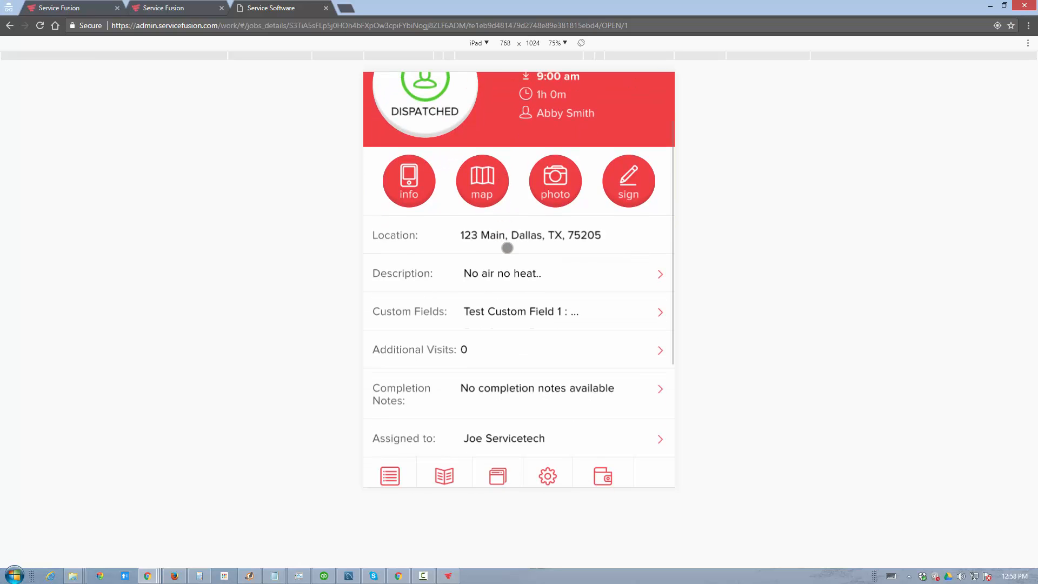
scroll(down, 3)
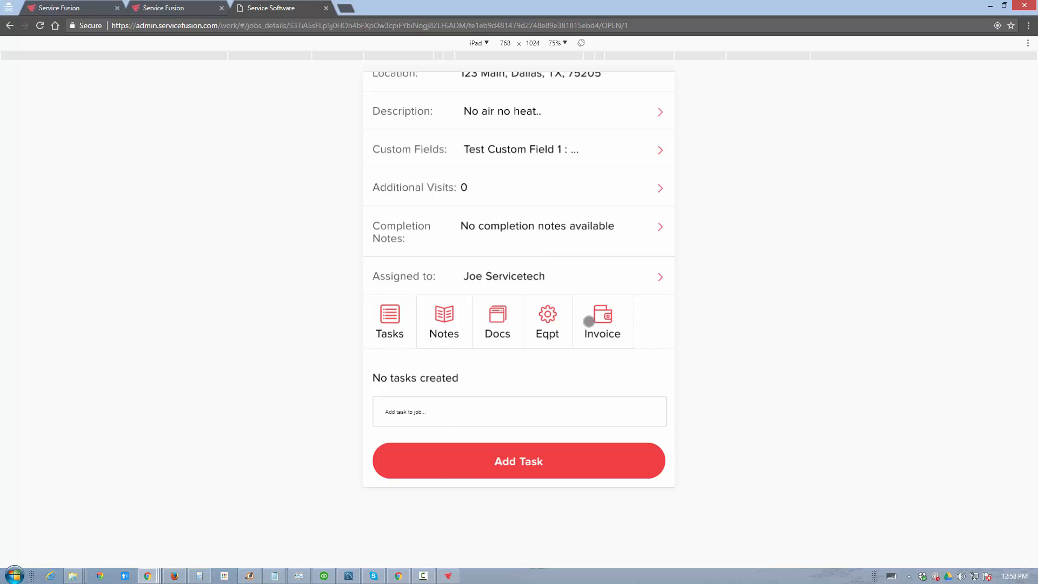
click(602, 321)
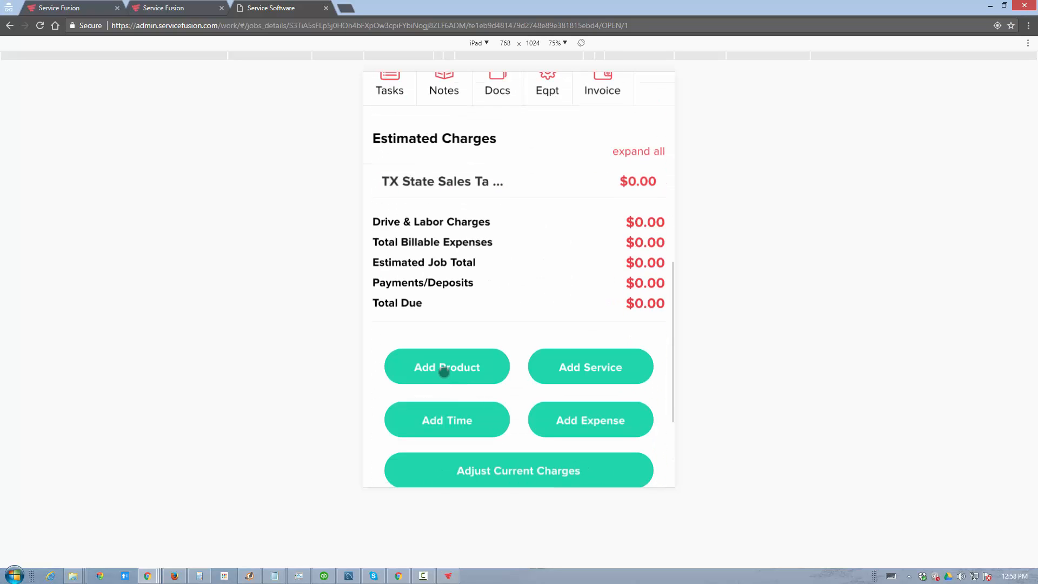
Step: Add the American Standard A/C Unit AS-1 from HVAC Products to the job
click(447, 367)
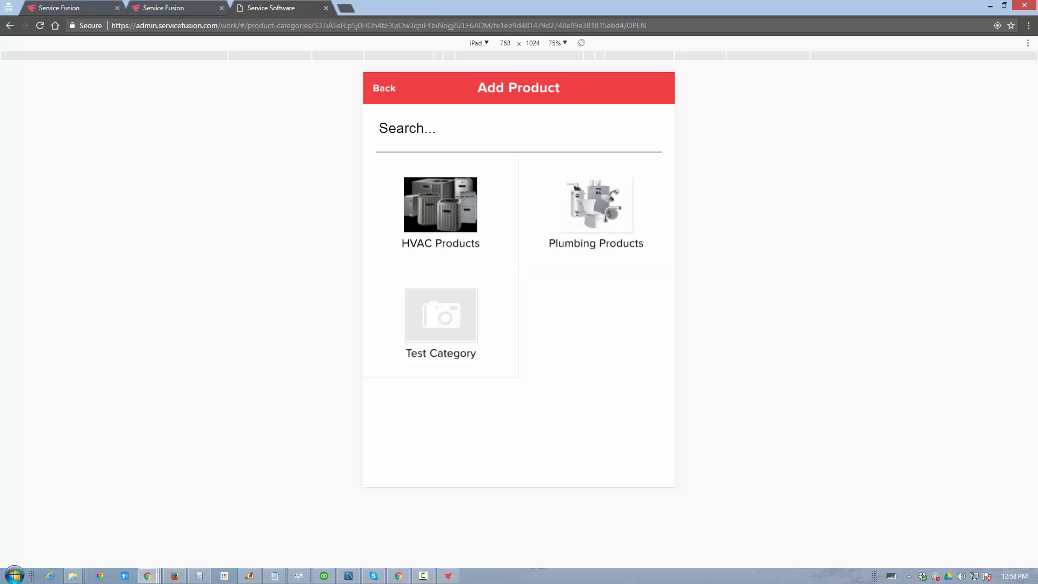
click(440, 212)
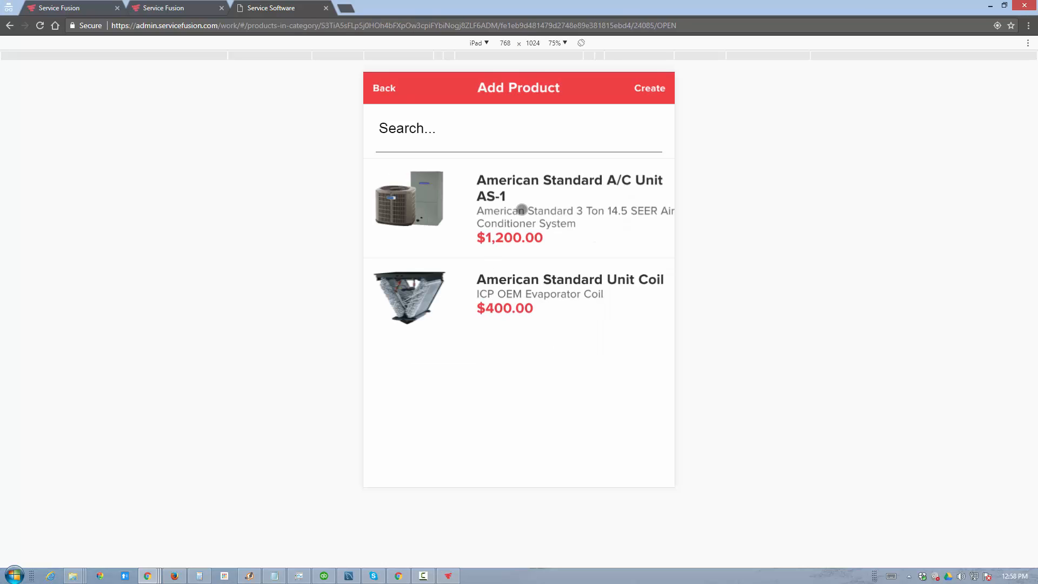
click(570, 189)
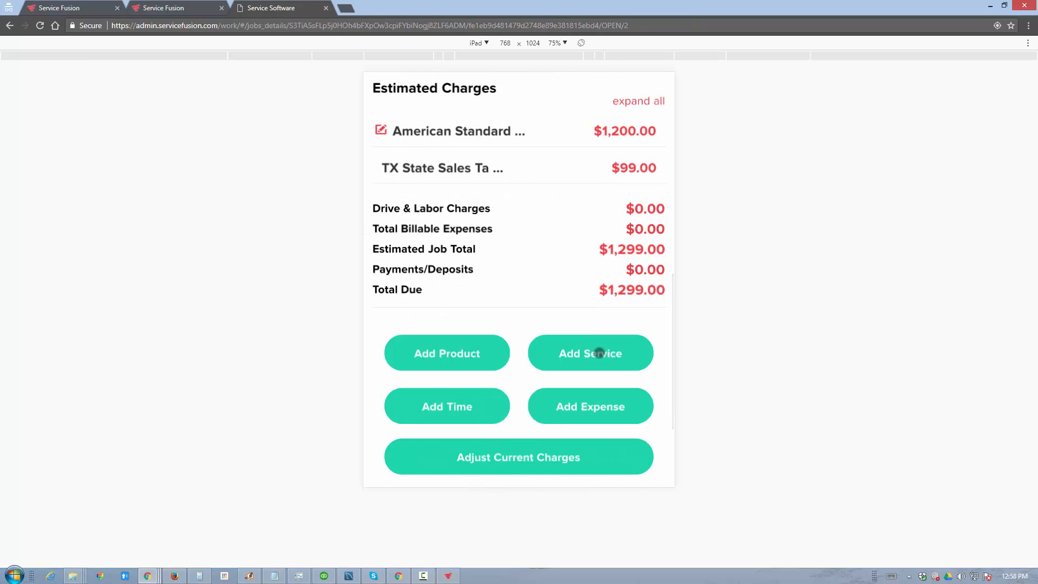
Step: Add an HVAC Service Call service, bringing the total due to $1,384.52
click(591, 352)
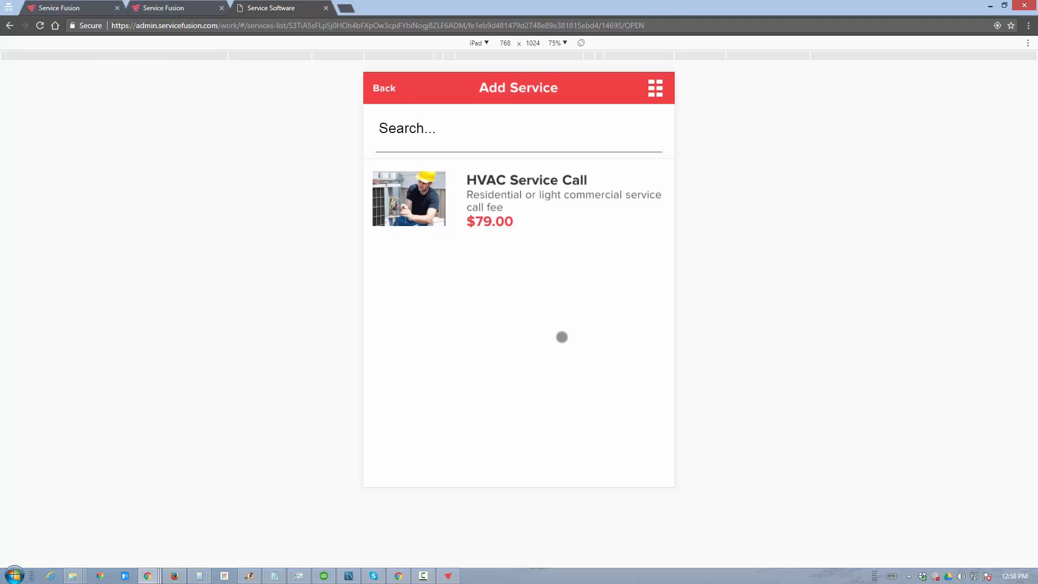
click(527, 199)
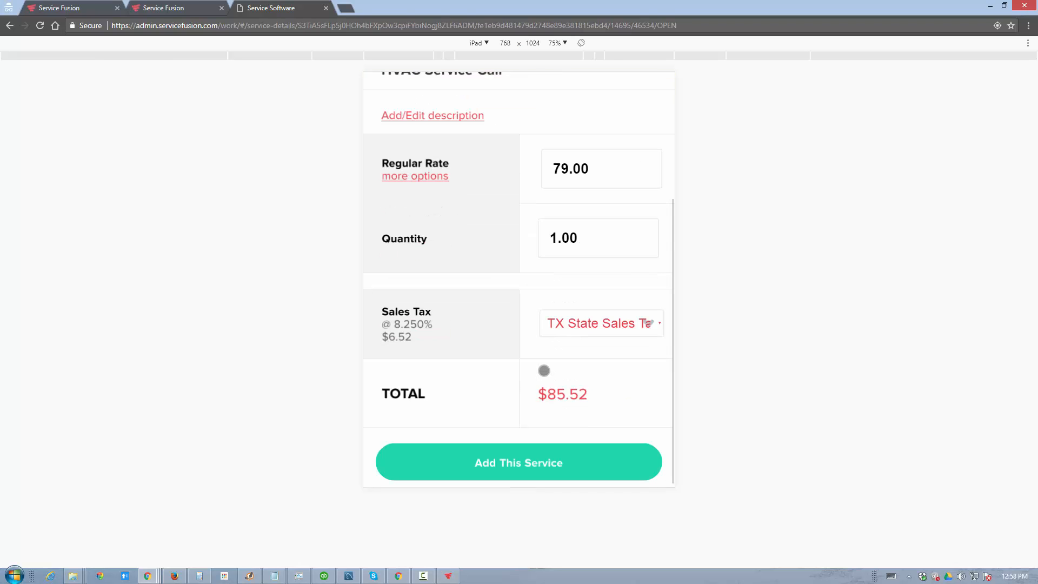
click(518, 461)
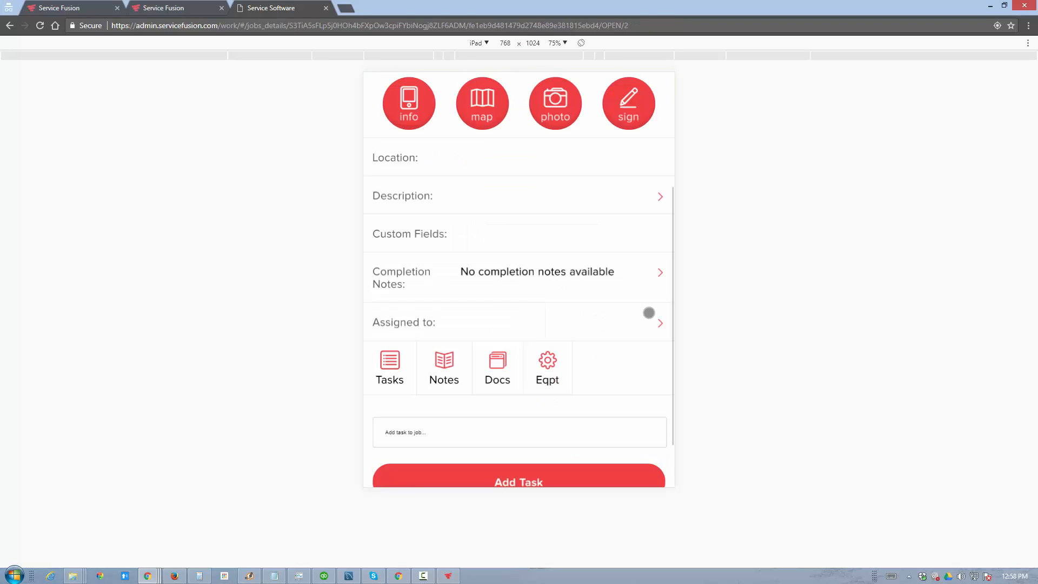
scroll(down, 3)
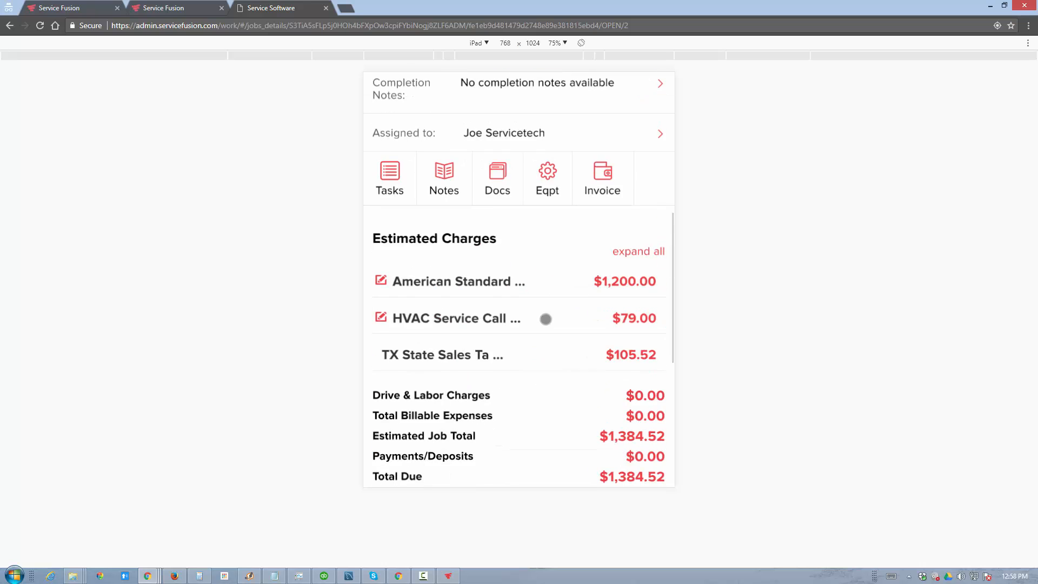
scroll(down, 3)
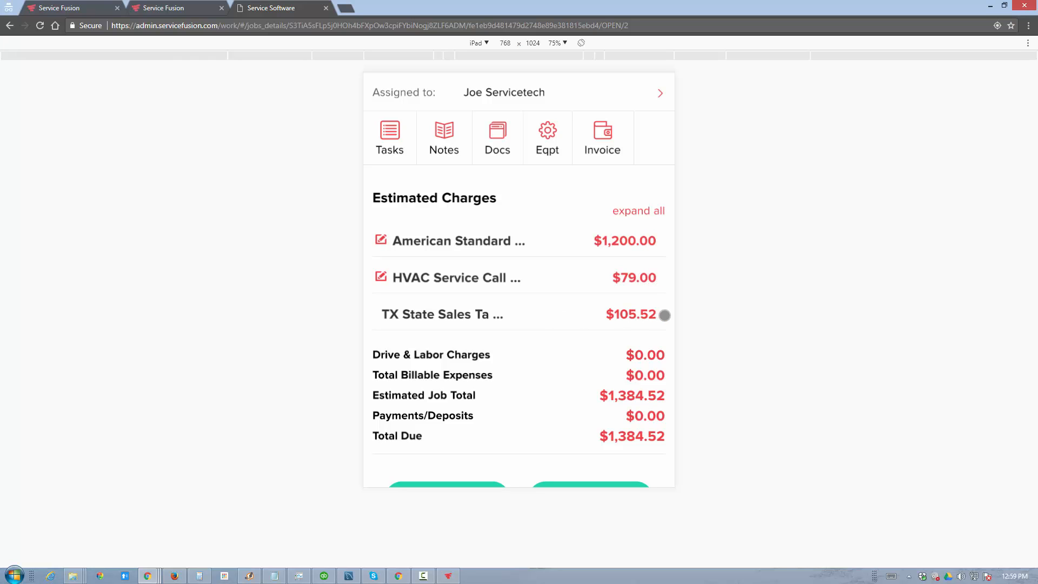
scroll(down, 3)
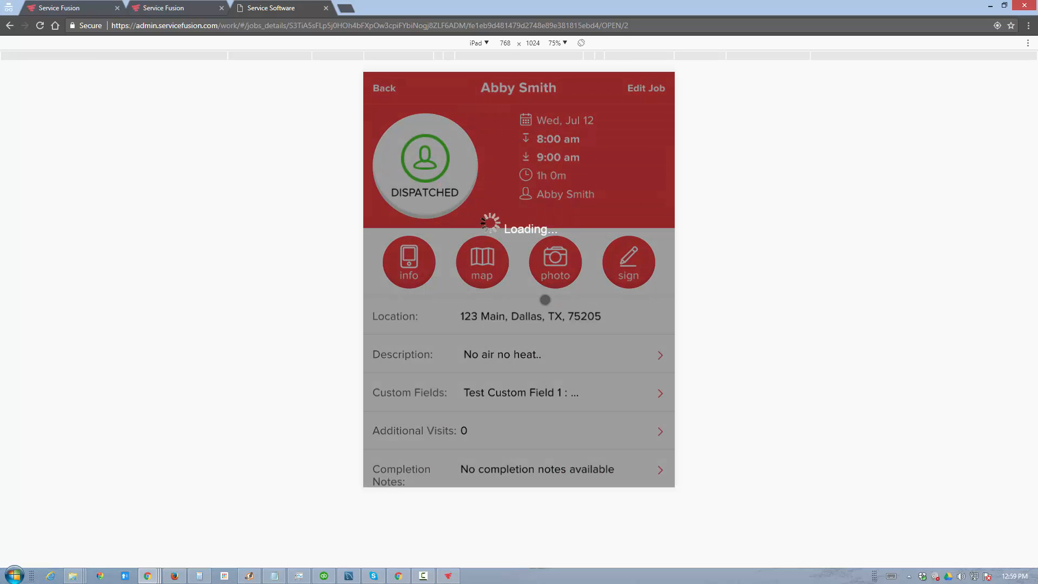
Step: Mark the job Completed and finalize it, creating invoice 1259
click(424, 163)
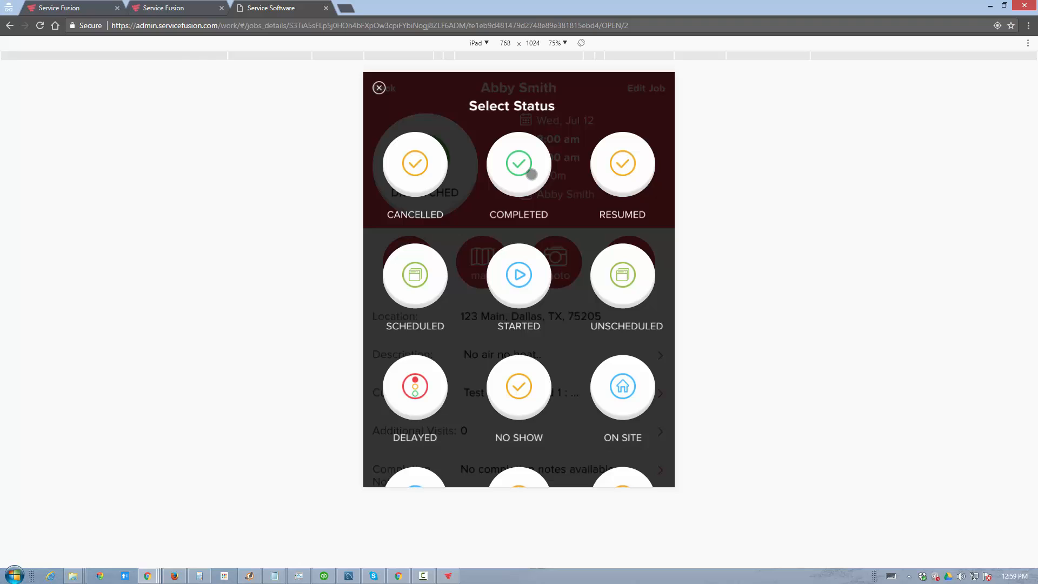
click(518, 164)
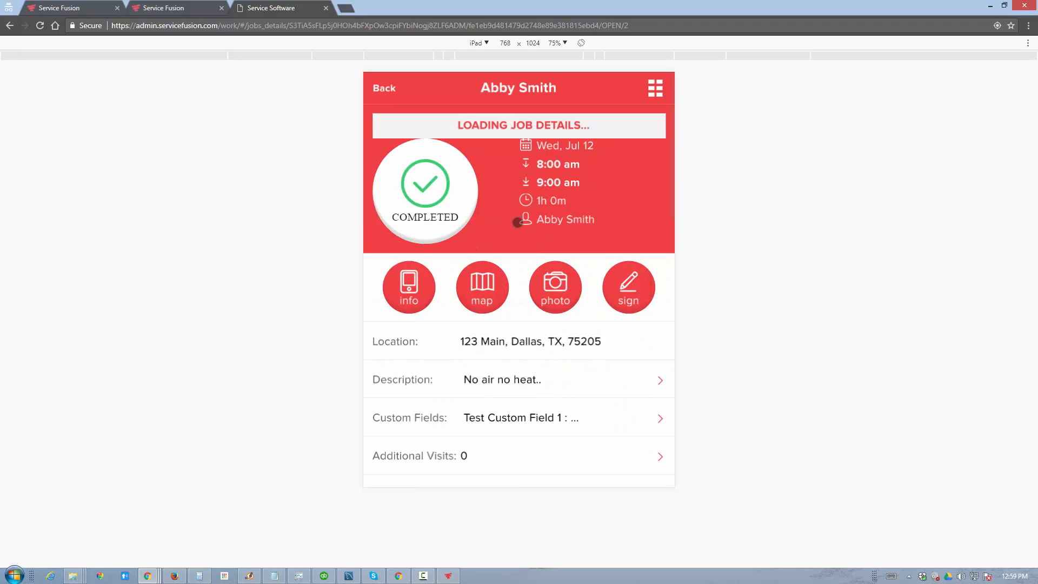
scroll(down, 3)
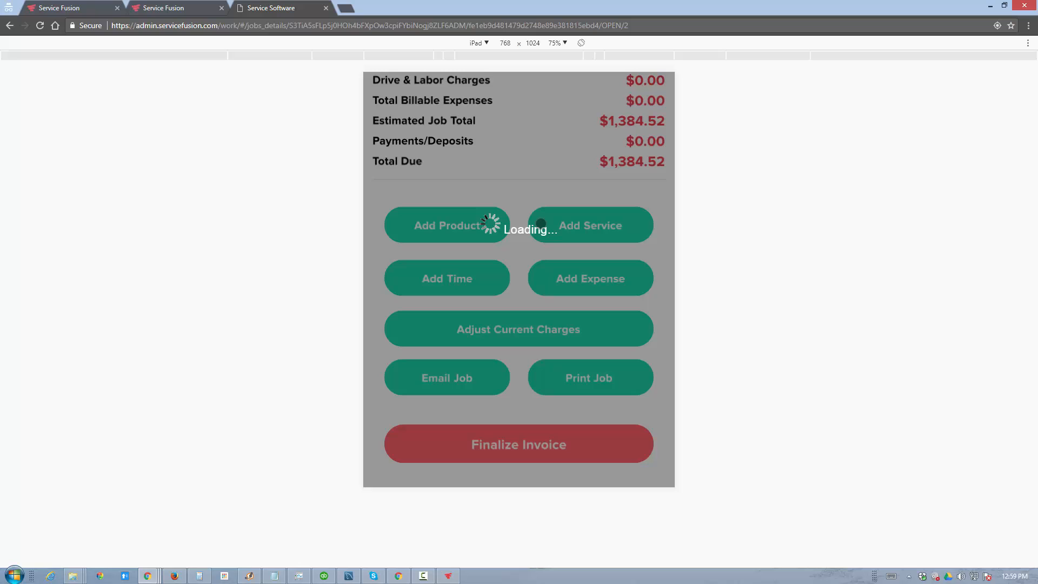
click(518, 443)
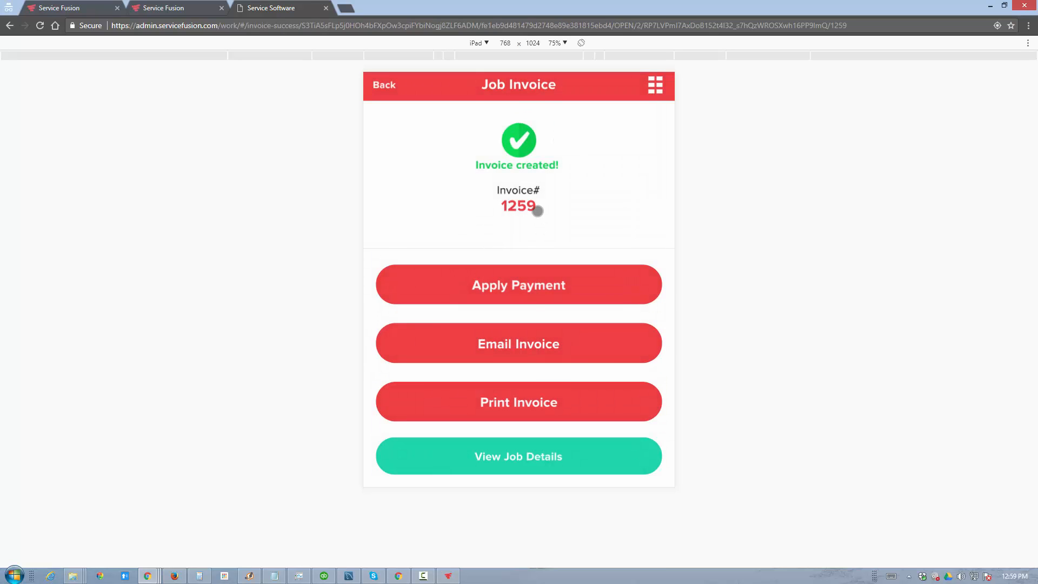
mouse_move(537, 210)
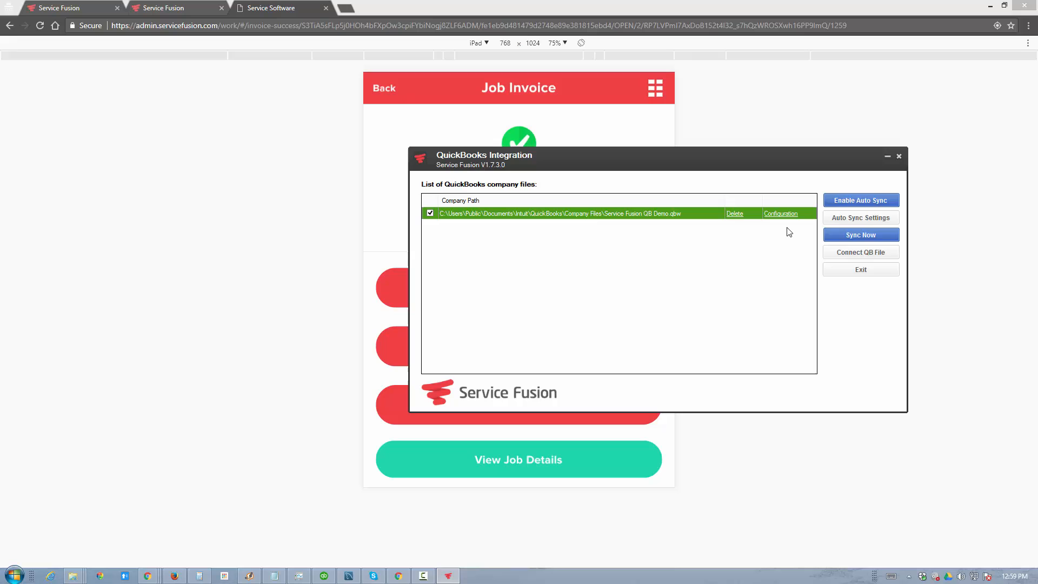
Step: Review the Auto Sync schedule options, trying Sync Daily At, and close without saving
click(860, 218)
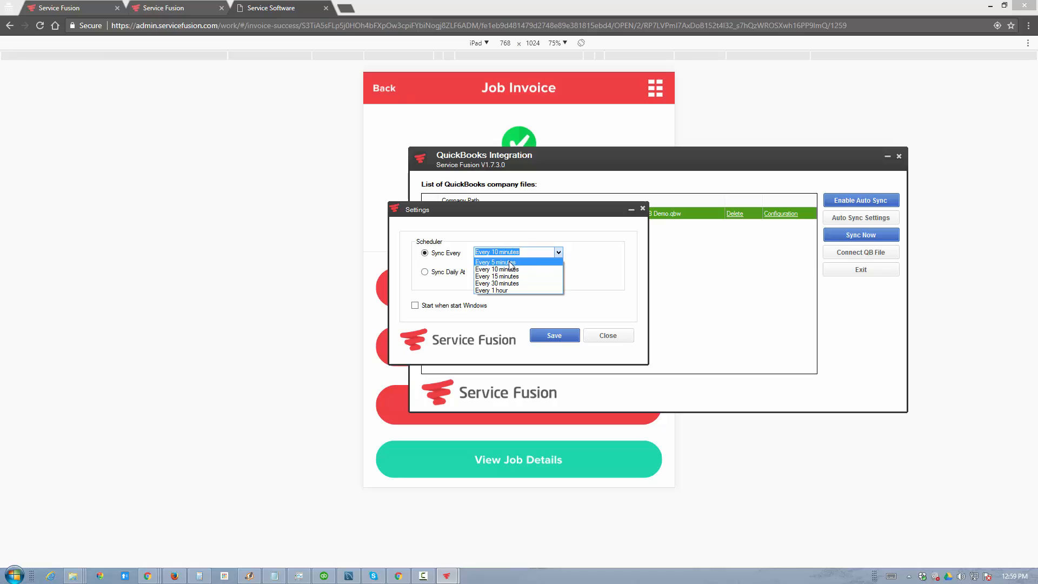
mouse_move(509, 269)
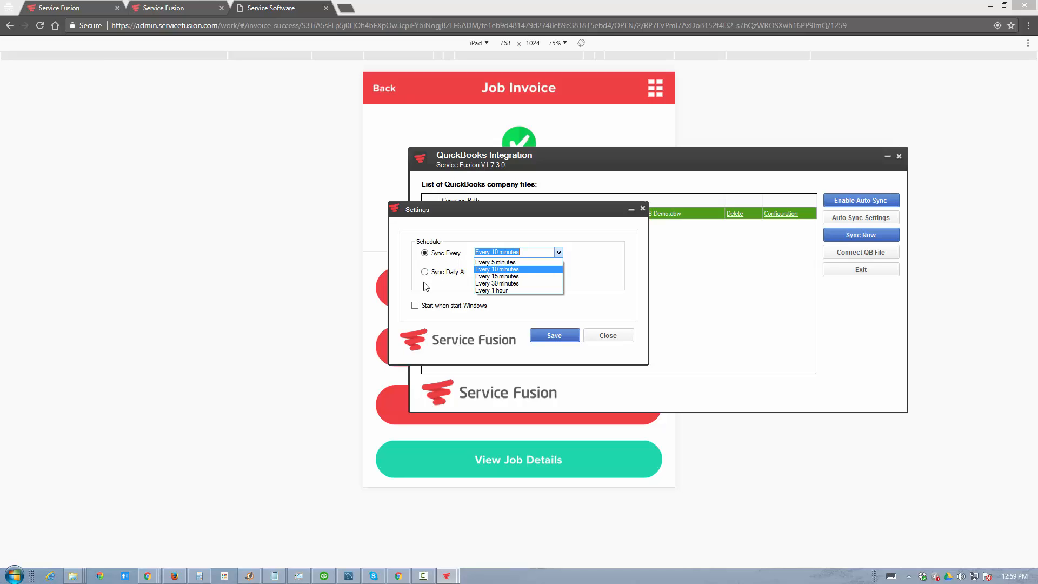
click(424, 271)
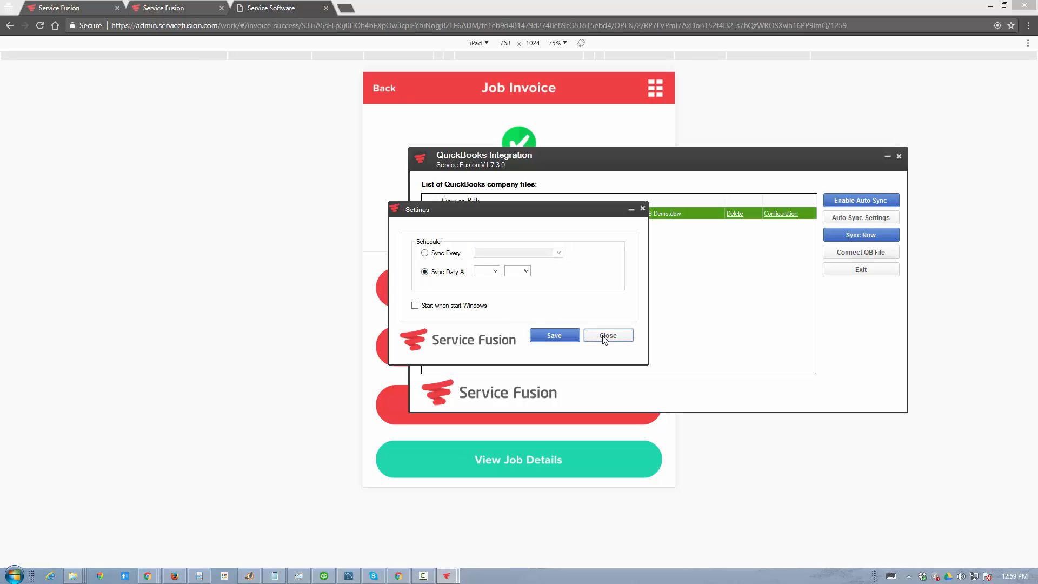
click(606, 335)
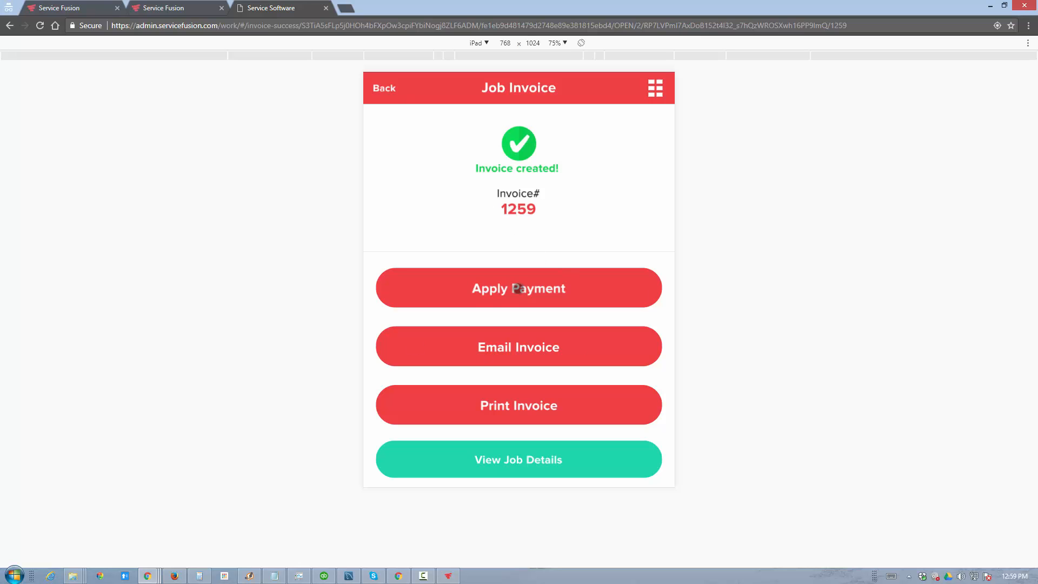
Step: Submit a $1,384.52 check payment for invoice 1259 with reference 'asdasdsa'
click(518, 288)
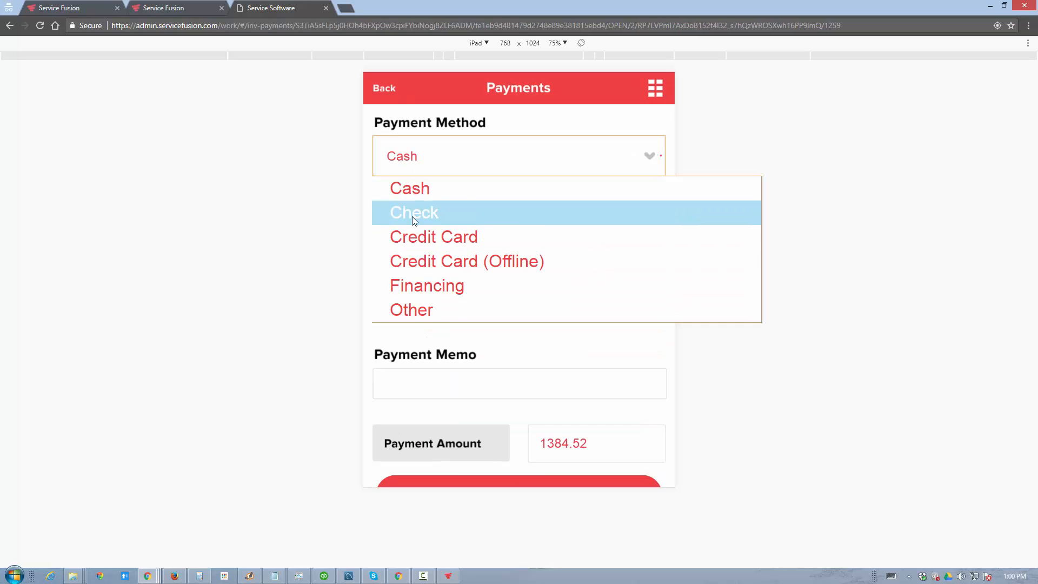
click(414, 213)
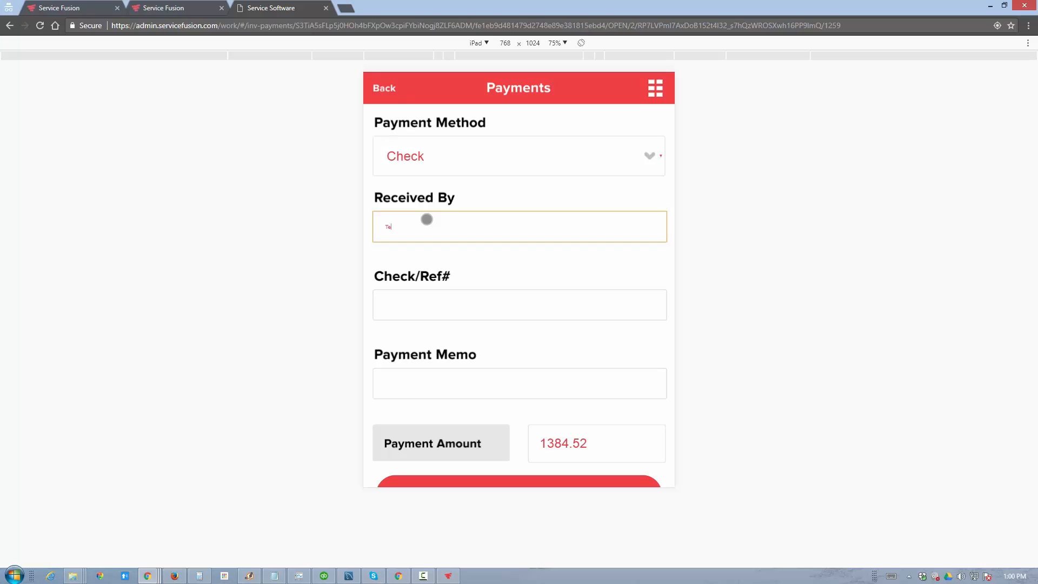
text(asdasdsa)
click(519, 383)
text(asdasdasd)
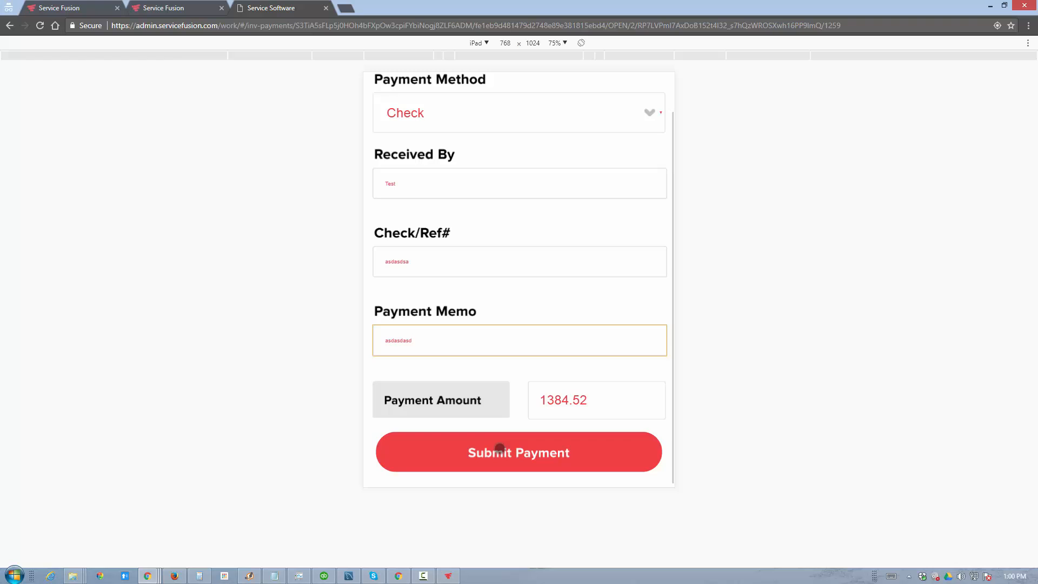
click(518, 452)
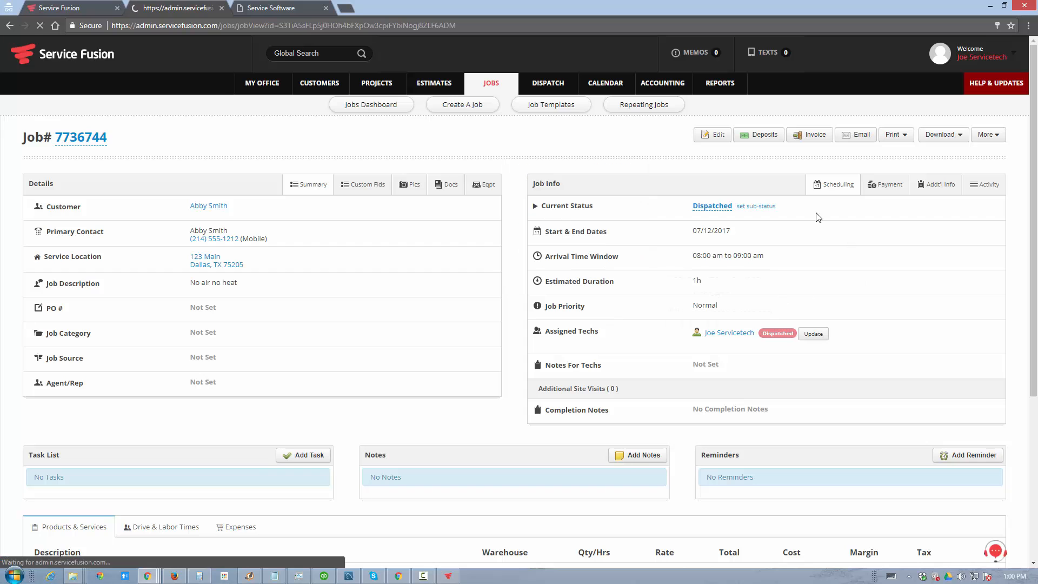
Step: Show invoice 1259 from the job, reading PAID IN FULL with $1,384.52 paid and $0.00 due
click(809, 135)
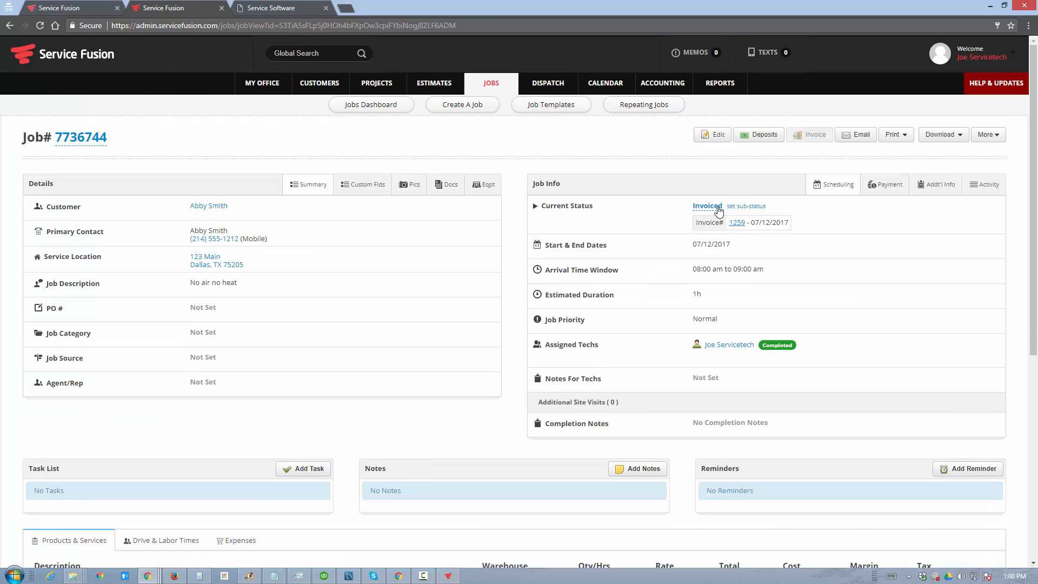
click(736, 223)
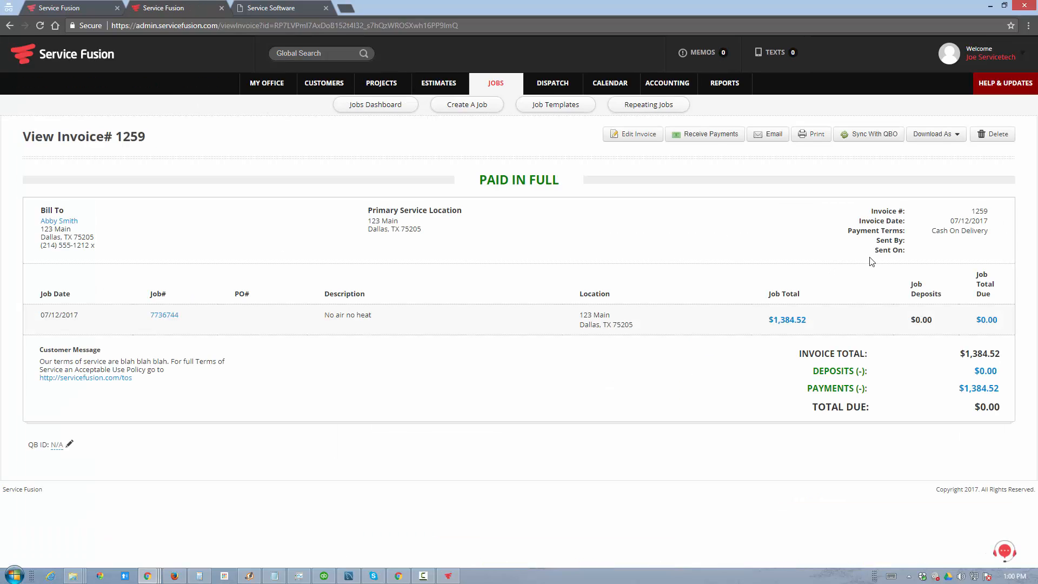
double_click(518, 179)
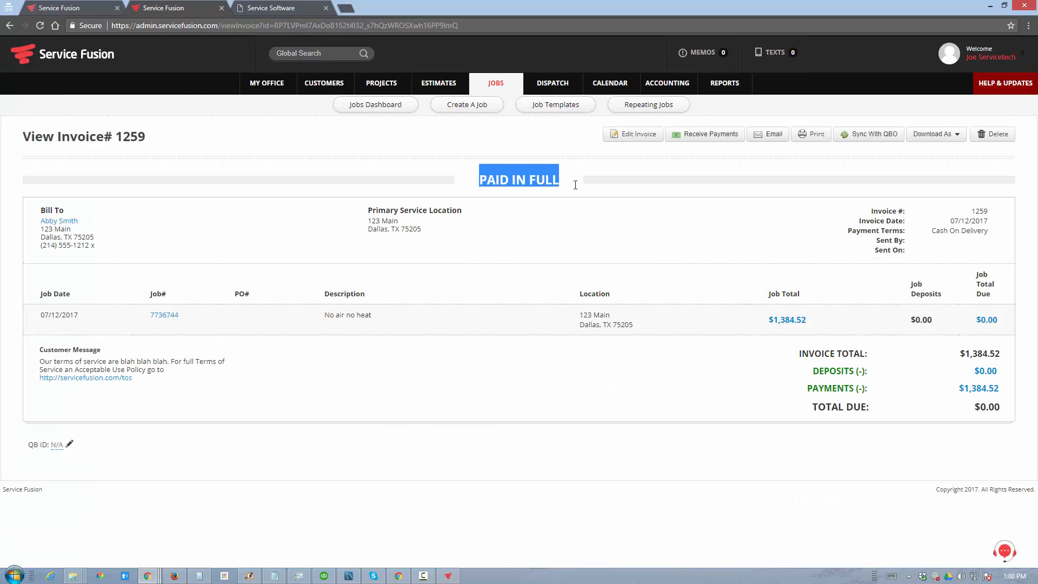
click(978, 388)
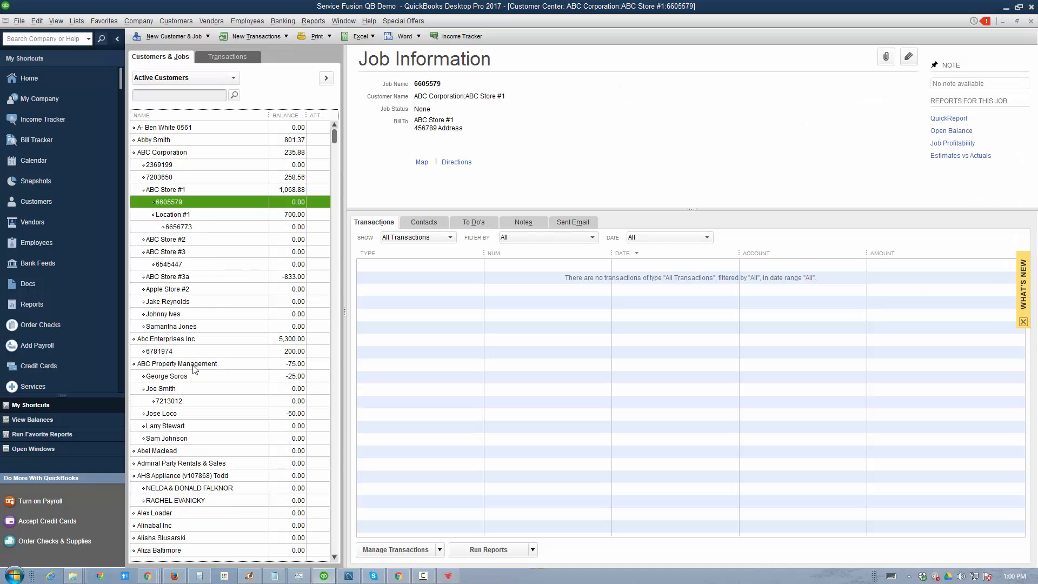
click(154, 139)
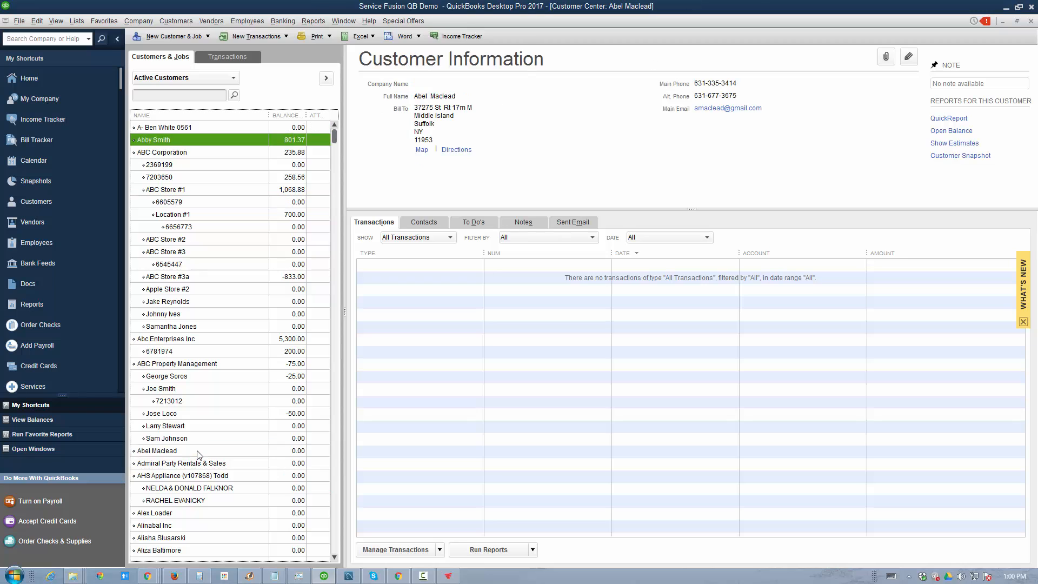
click(153, 140)
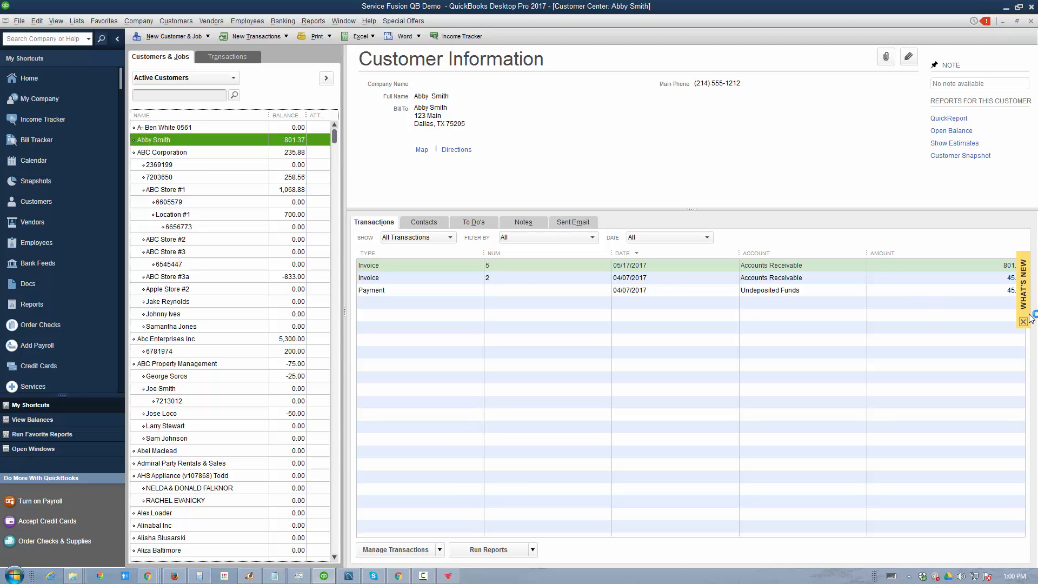
Step: Sync Now and import checked invoice 1259 for 1,384.52 into QuickBooks as Done
click(448, 574)
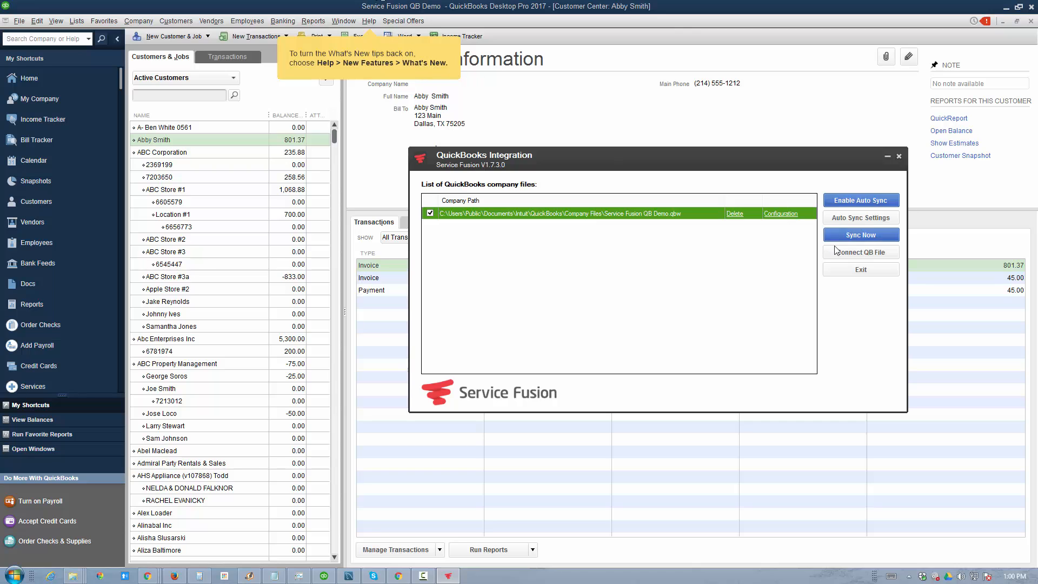
click(859, 235)
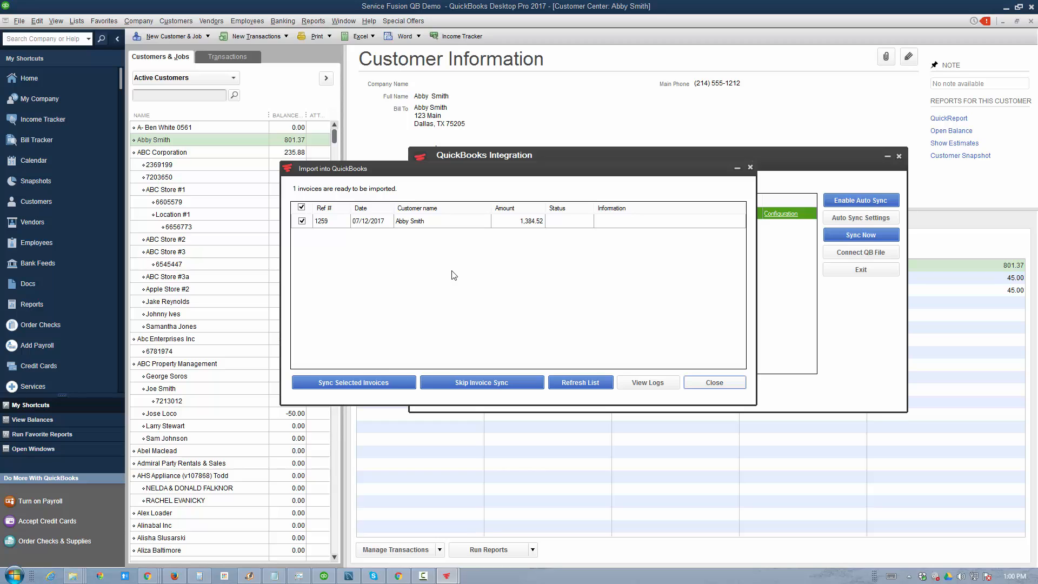
mouse_move(458, 257)
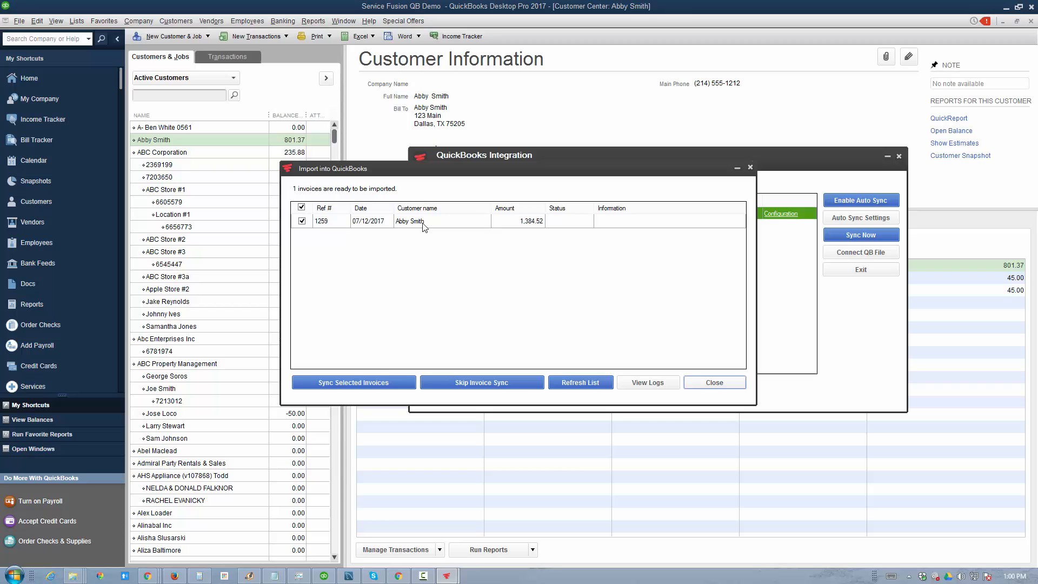
click(352, 382)
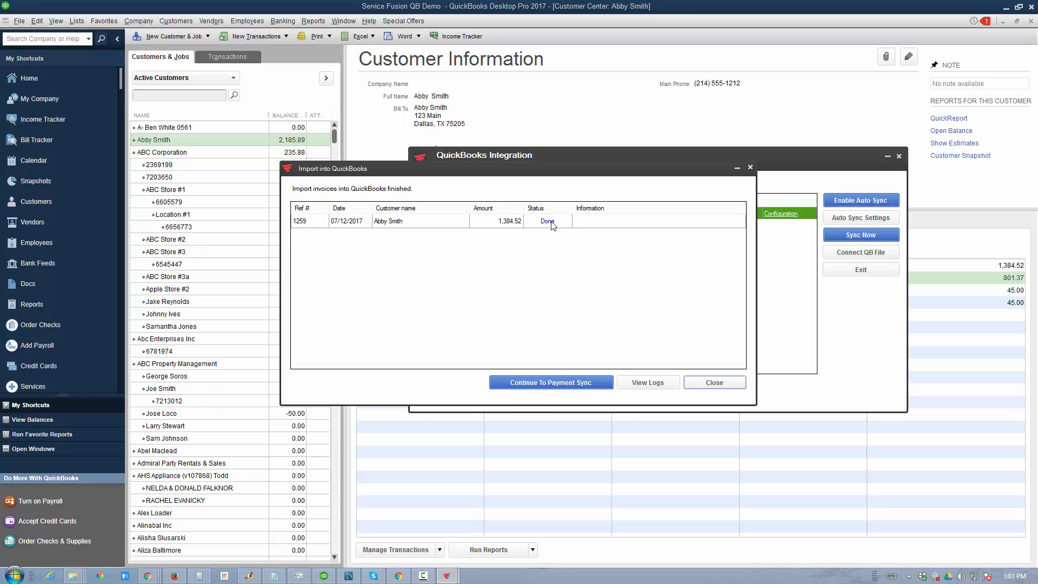
mouse_move(620, 230)
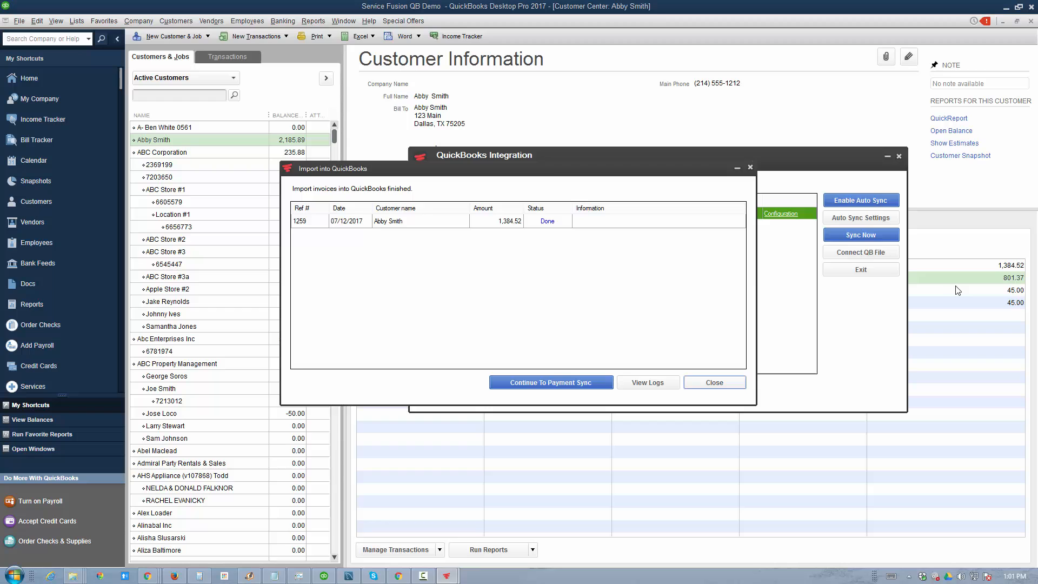
click(713, 382)
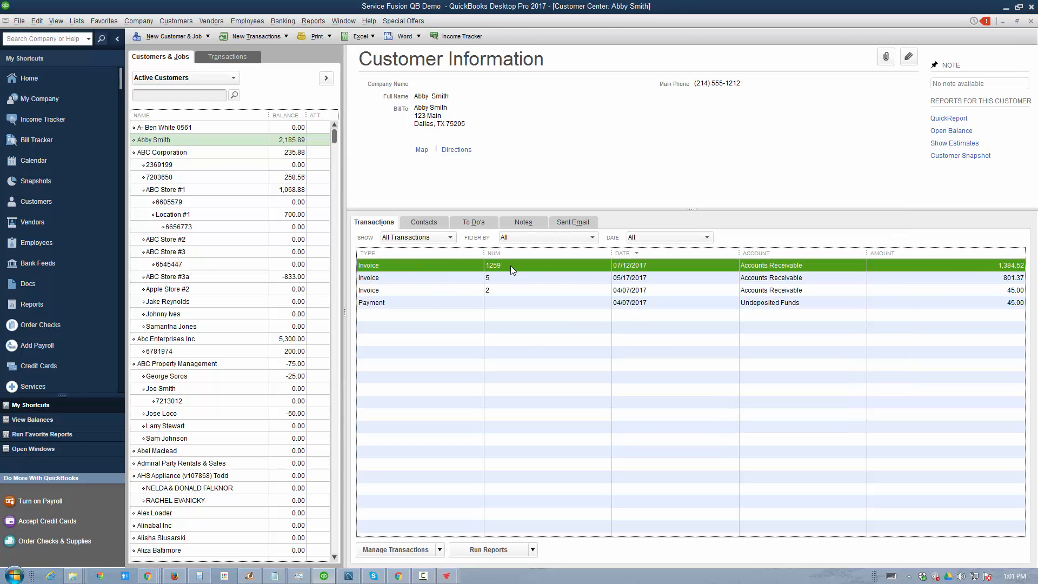
double_click(493, 264)
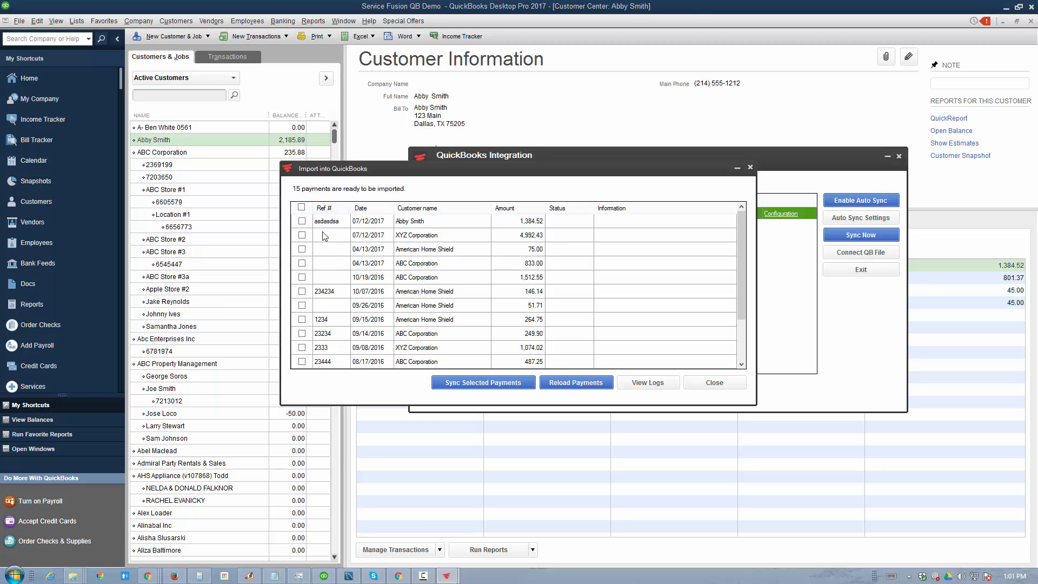
click(302, 221)
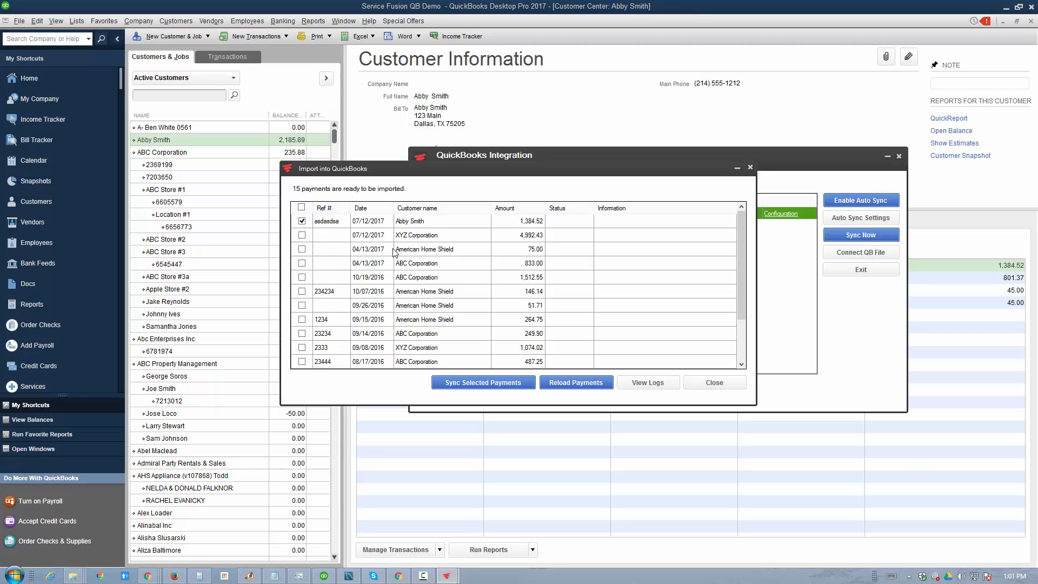
mouse_move(329, 229)
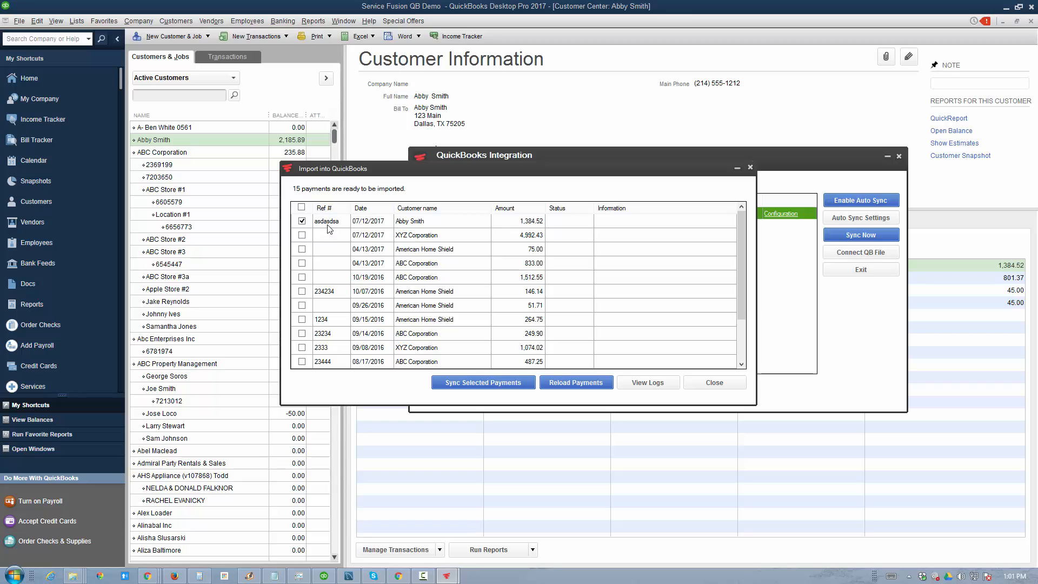
click(482, 382)
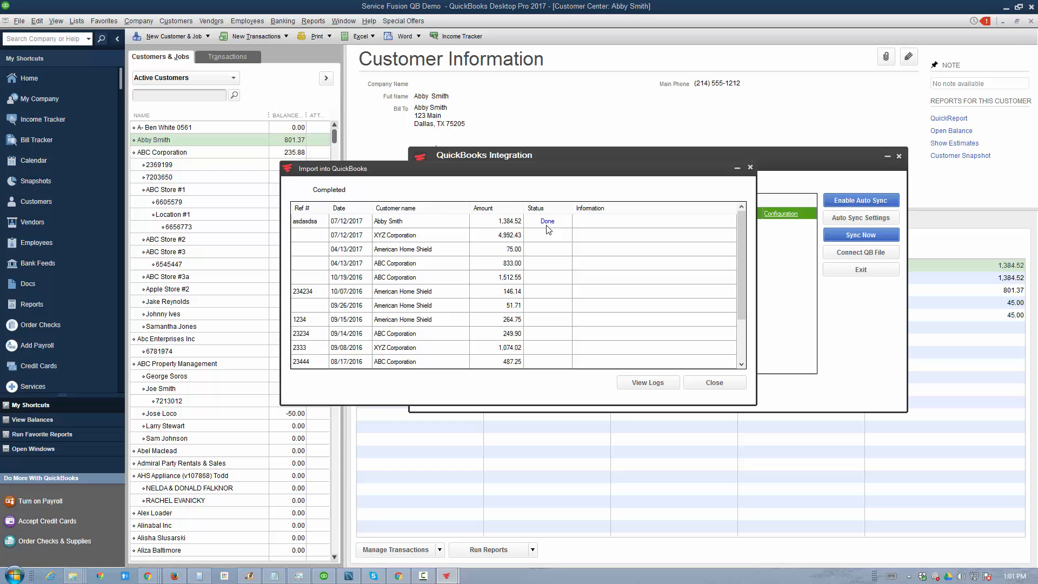
mouse_move(974, 282)
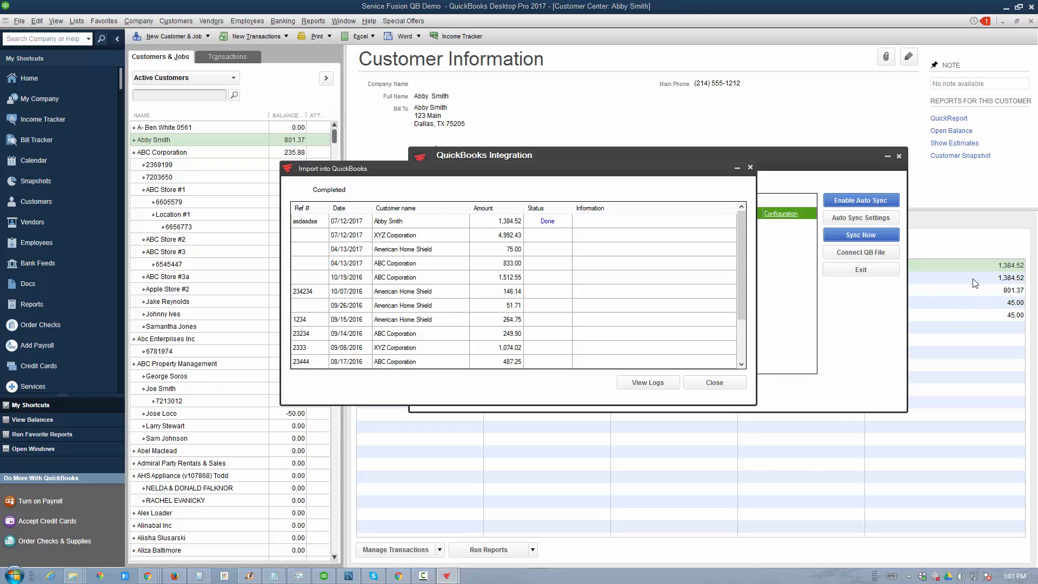
click(713, 381)
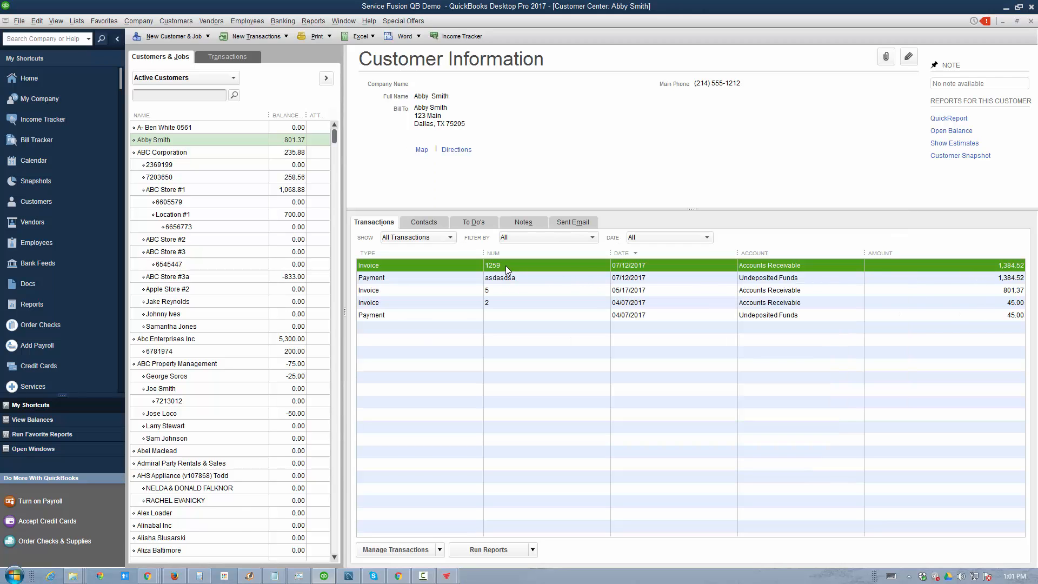
double_click(493, 265)
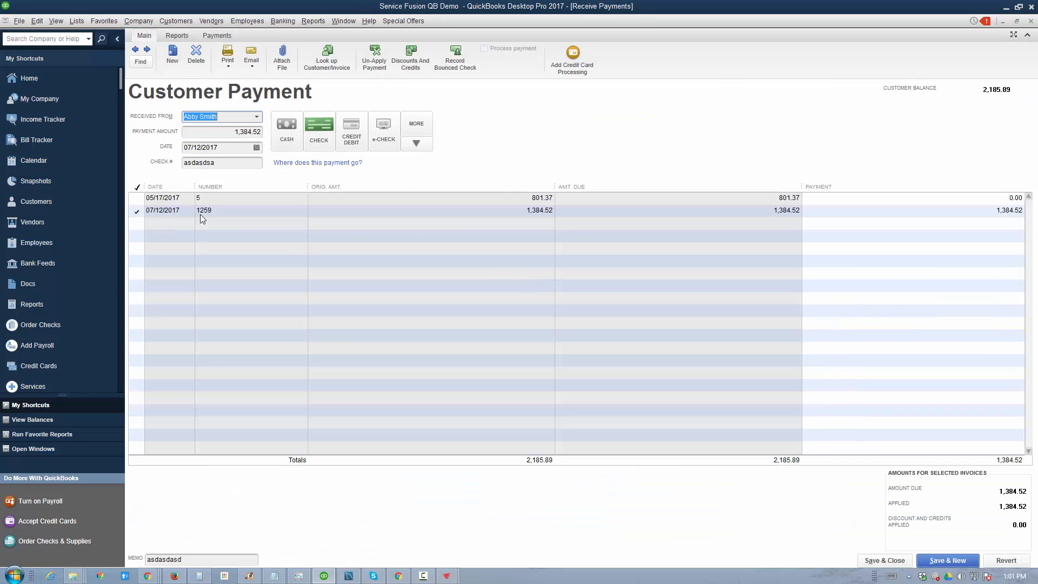
mouse_move(250, 218)
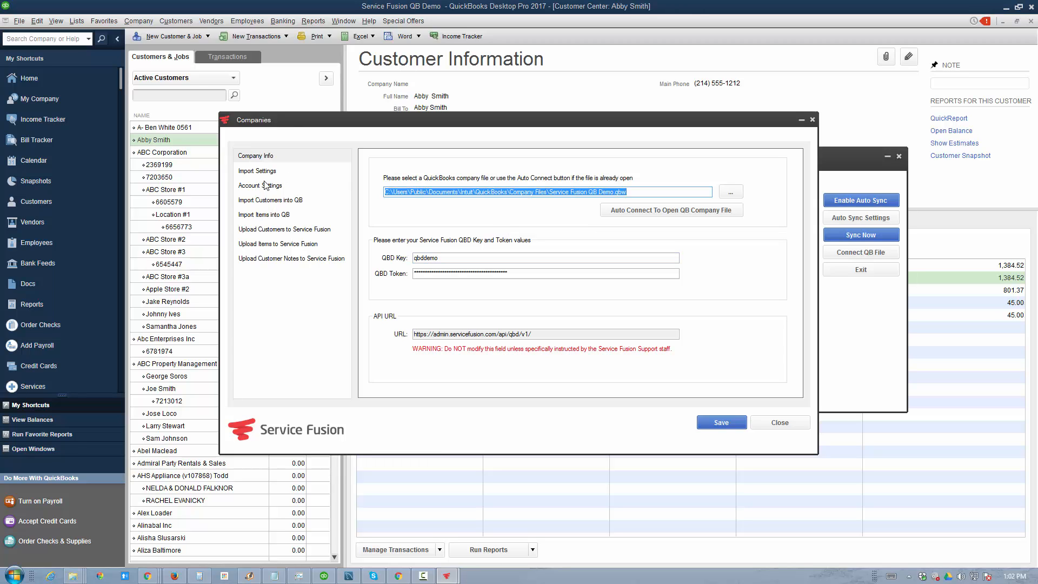
Step: Browse the Import Settings, Account Settings, Import and Upload pages to Upload Customer Notes
click(257, 171)
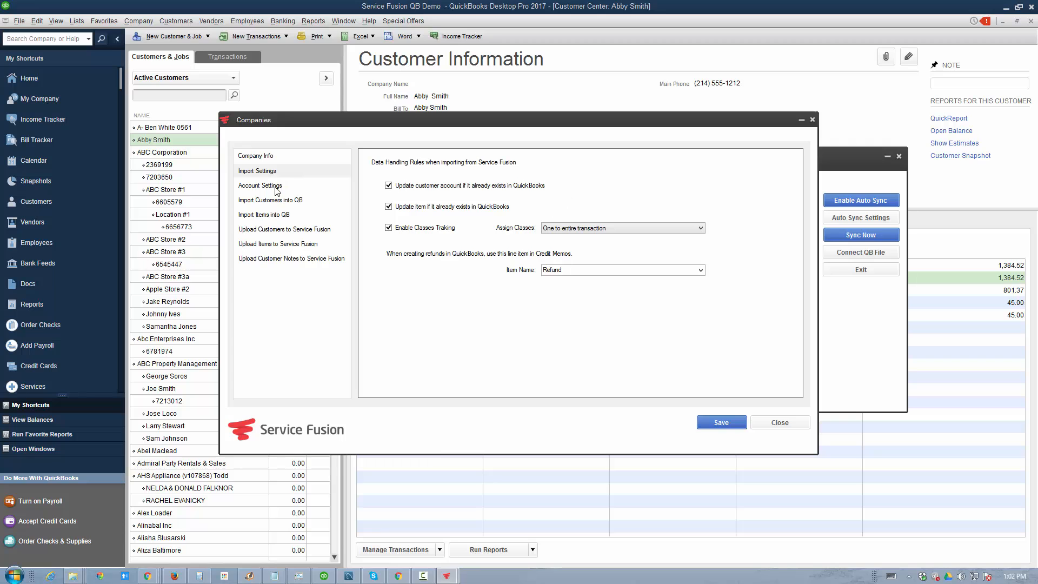
click(260, 185)
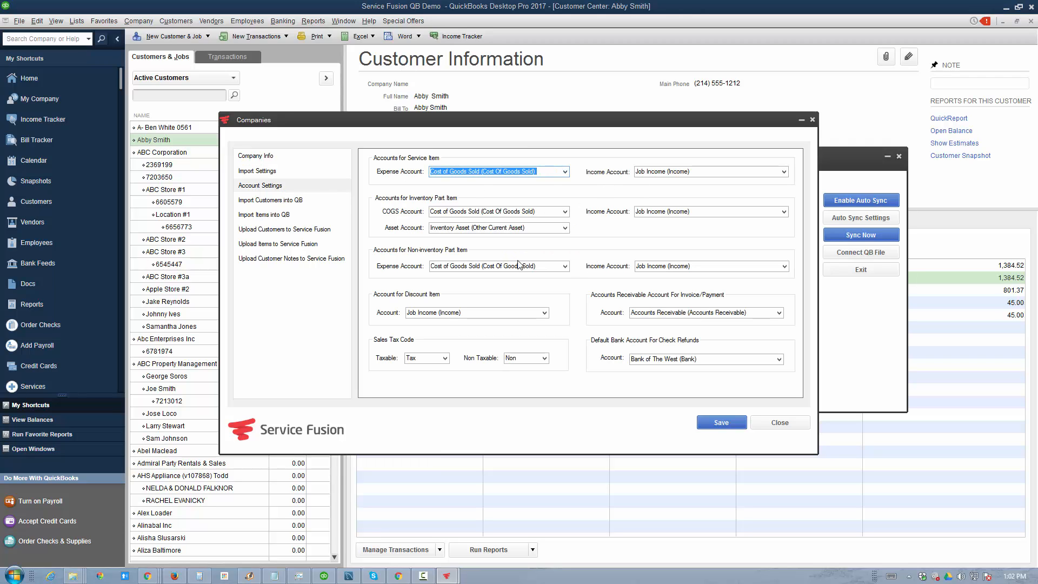
click(270, 199)
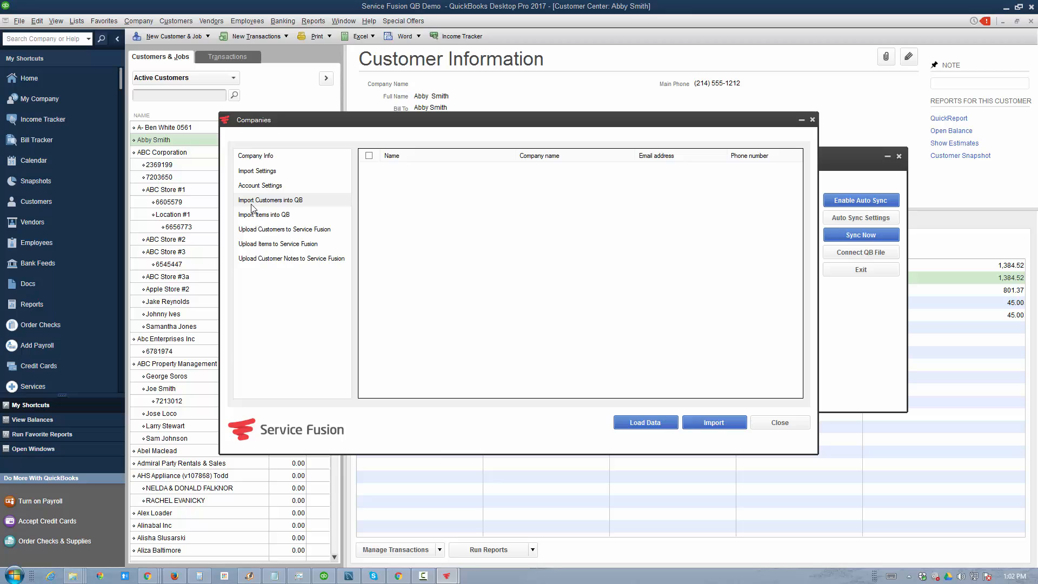
click(264, 214)
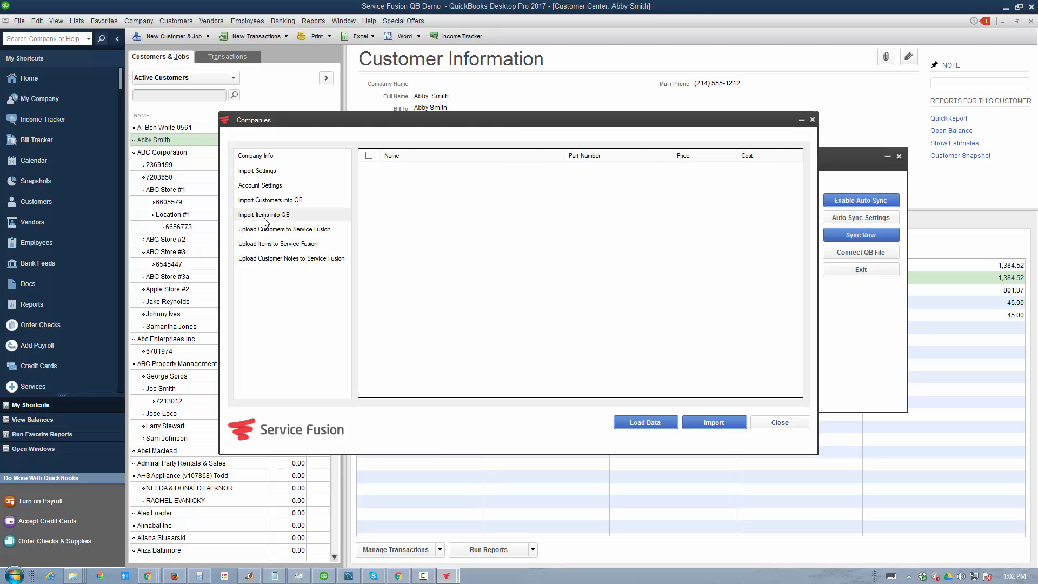
mouse_move(459, 222)
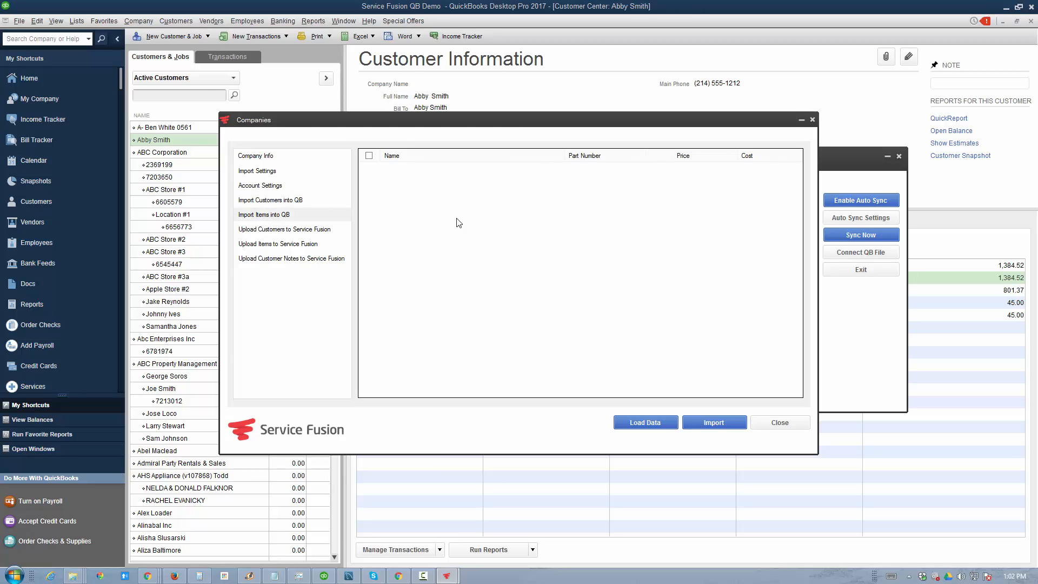
click(285, 229)
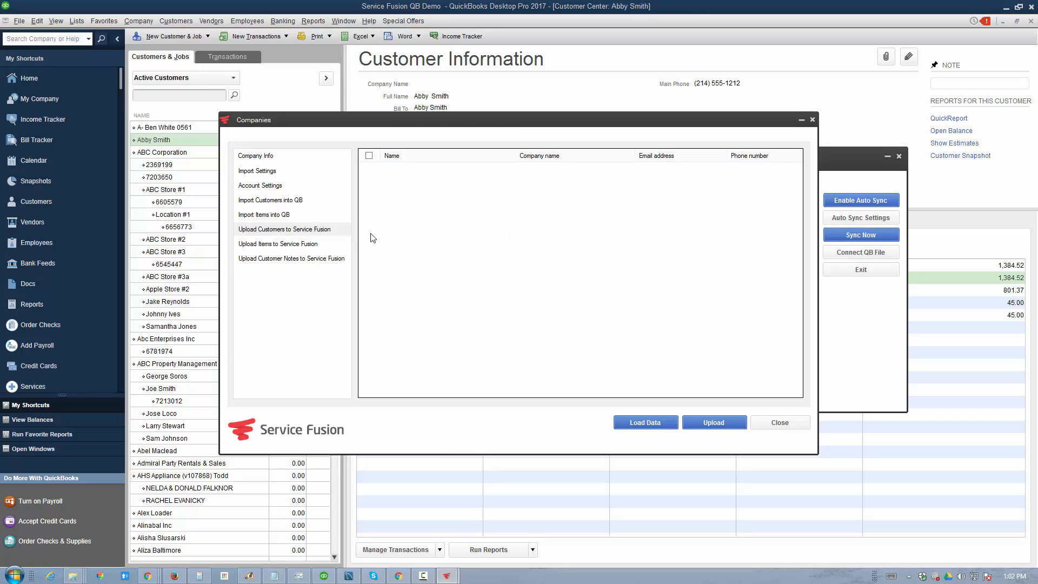
click(278, 243)
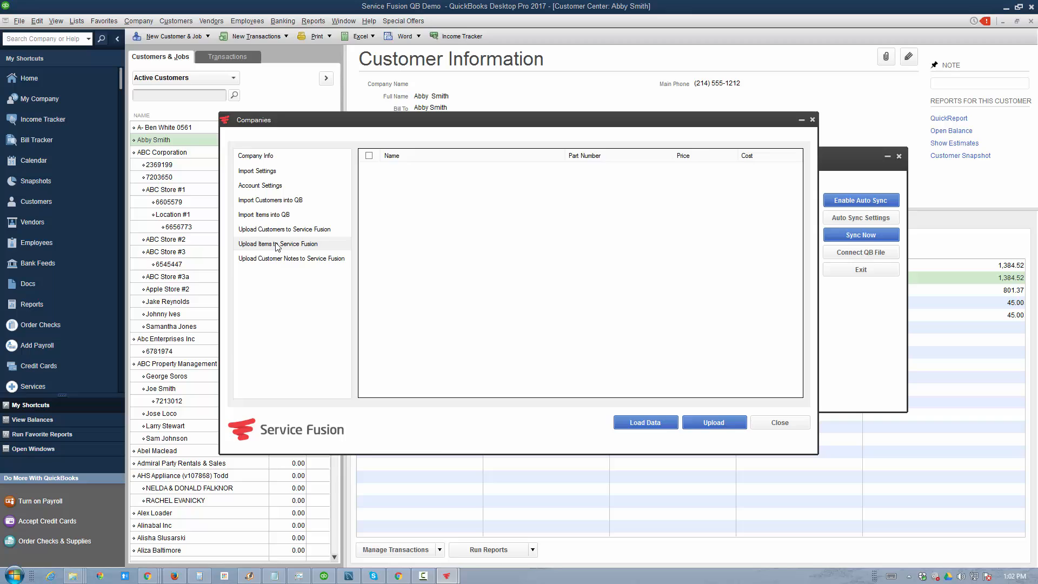
click(291, 258)
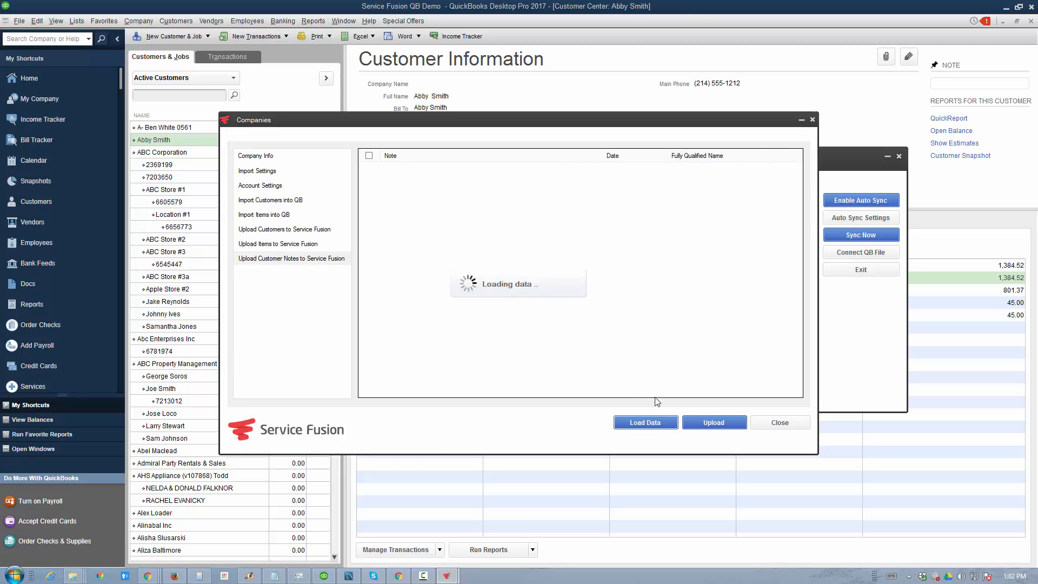
Step: Load seven QuickBooks customer notes for upload and select Abc Enterprises Inc's note
click(644, 423)
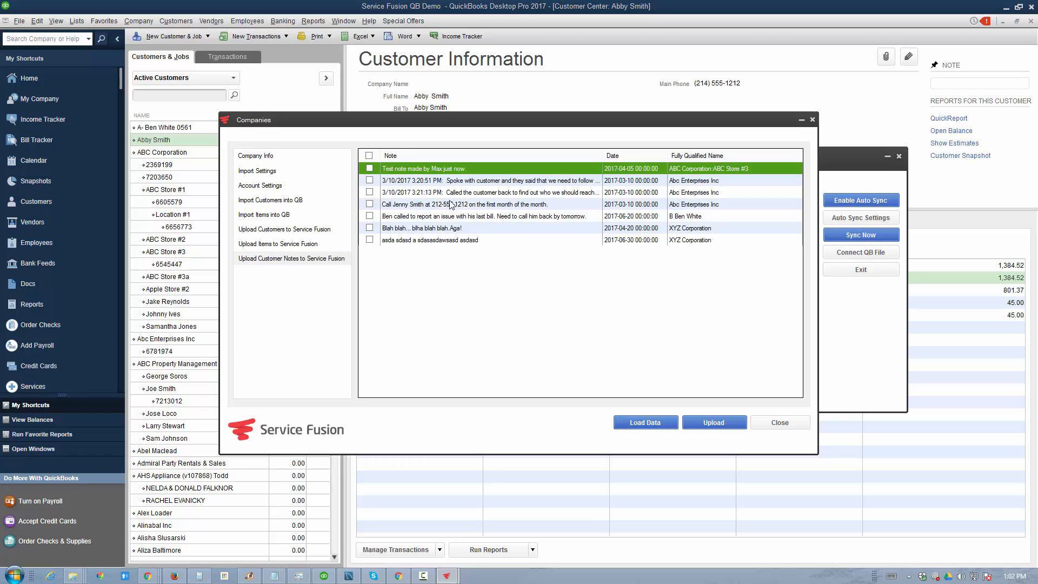
mouse_move(263, 320)
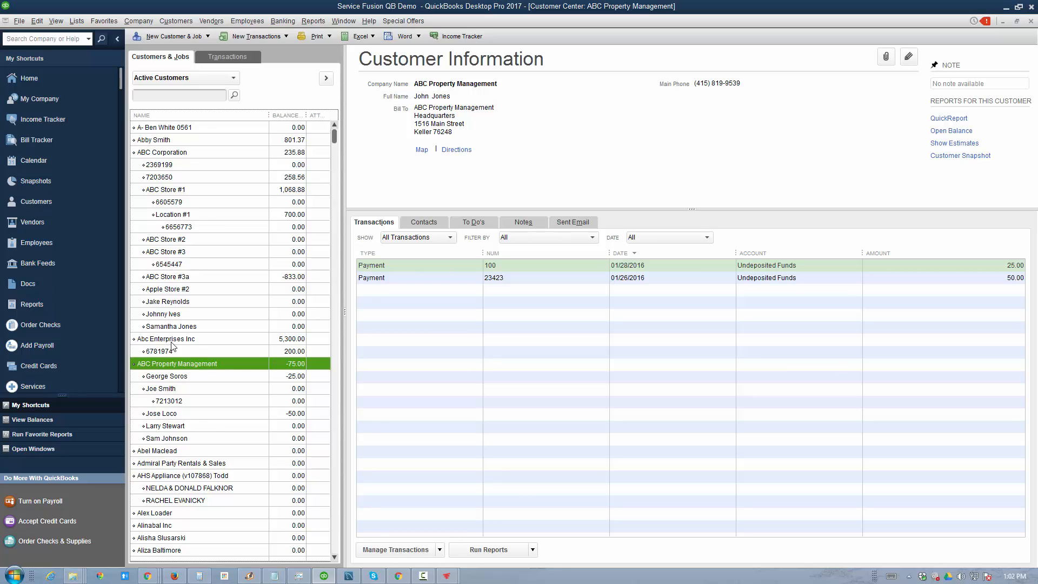
click(166, 338)
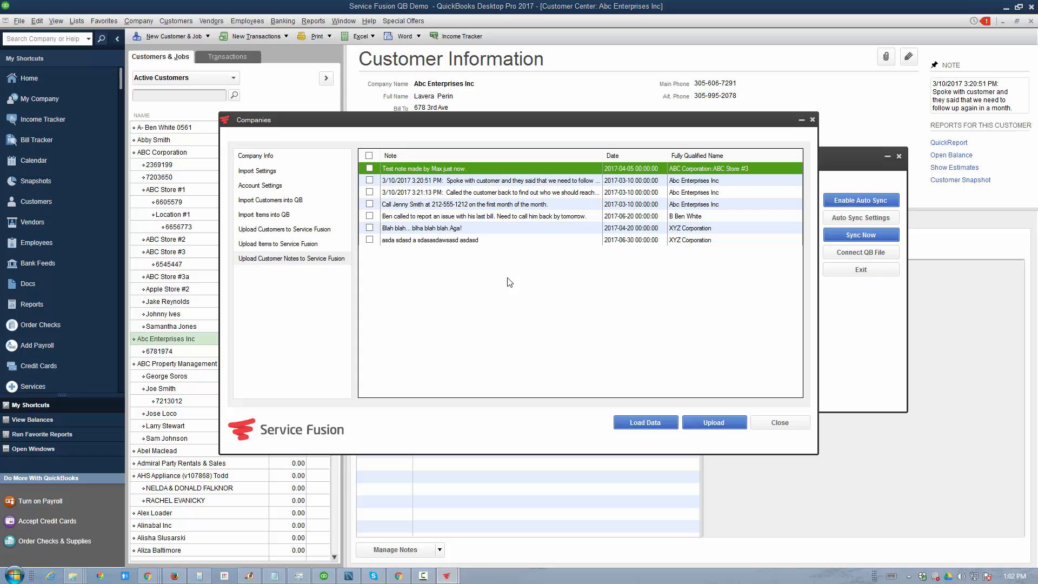
mouse_move(327, 514)
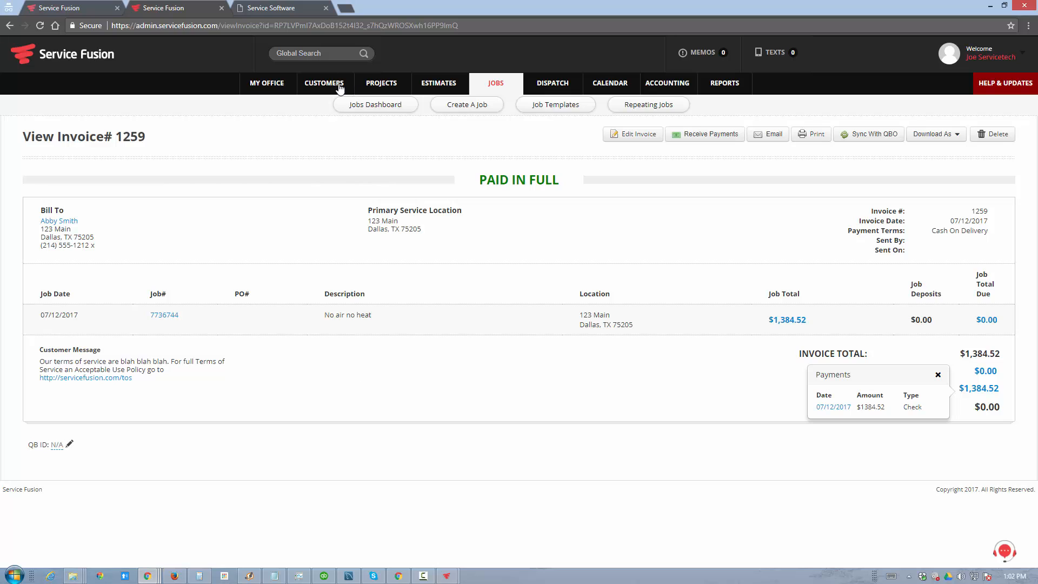
Step: Add note 'dsdfsfsdf' to Abc Enterprises Inc's Service Fusion profile beside the synced notes
click(323, 84)
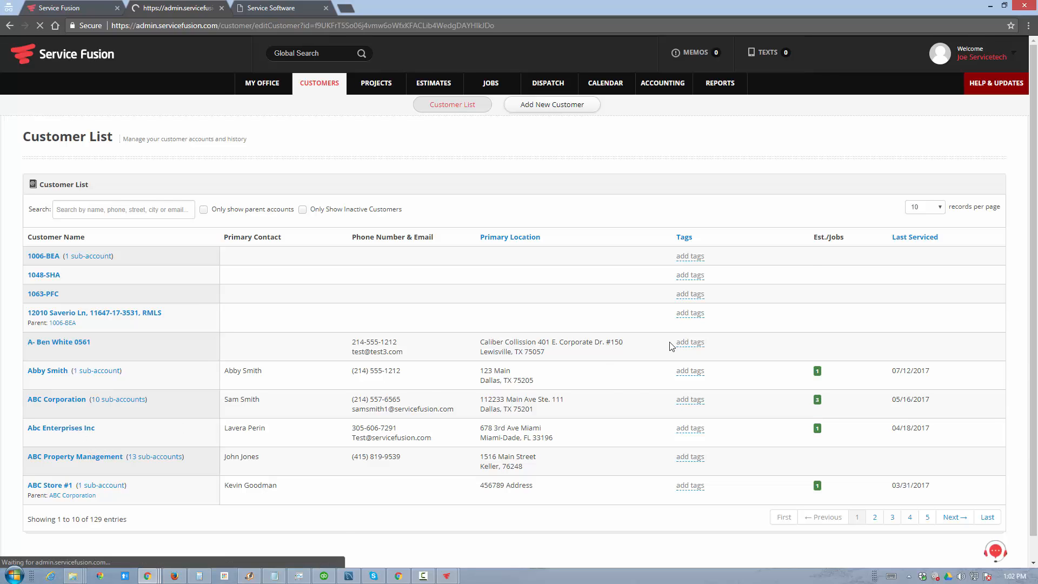
click(60, 427)
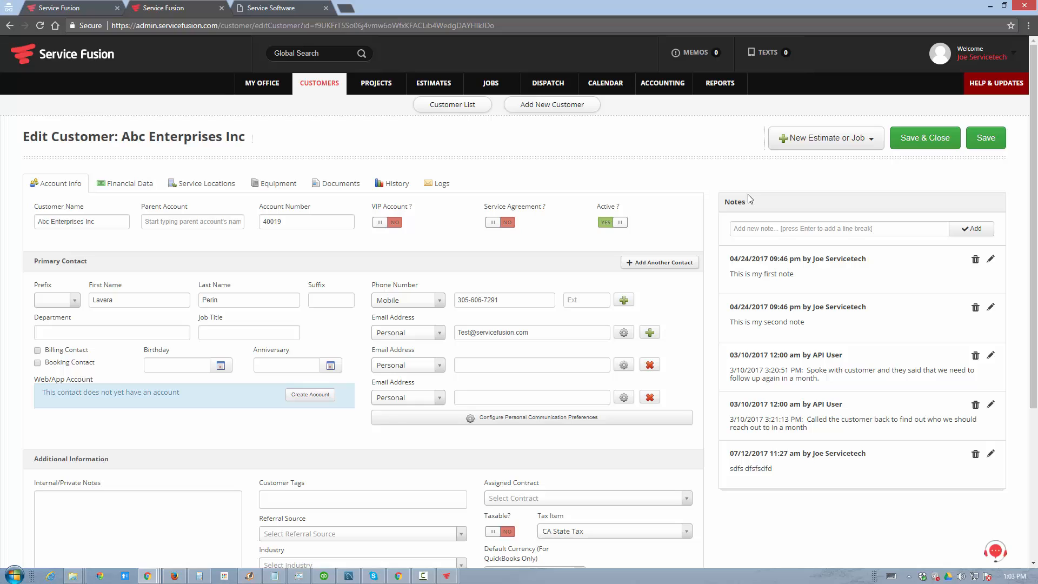
text(dsdfsfsdf)
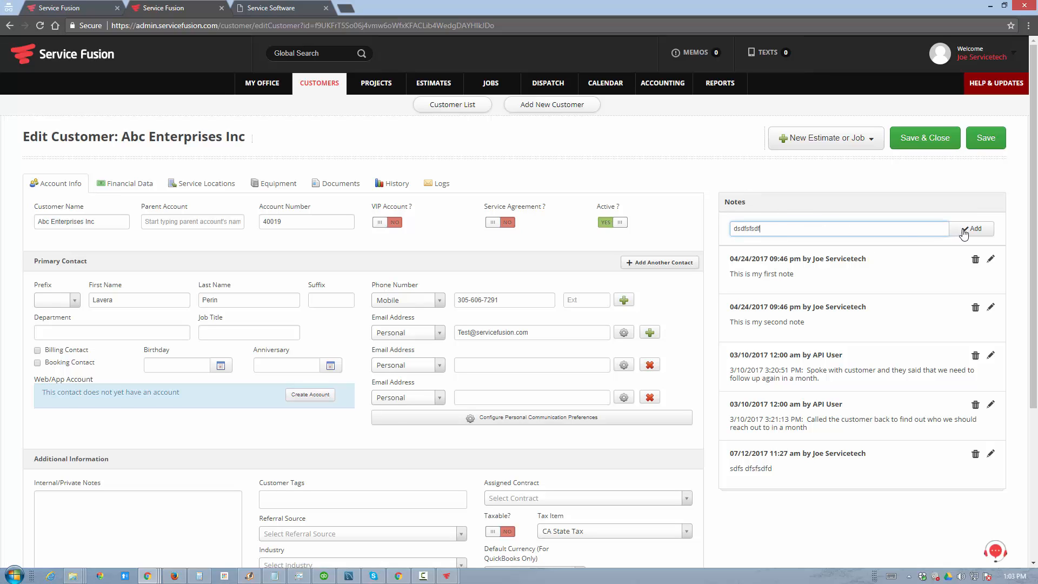
click(971, 228)
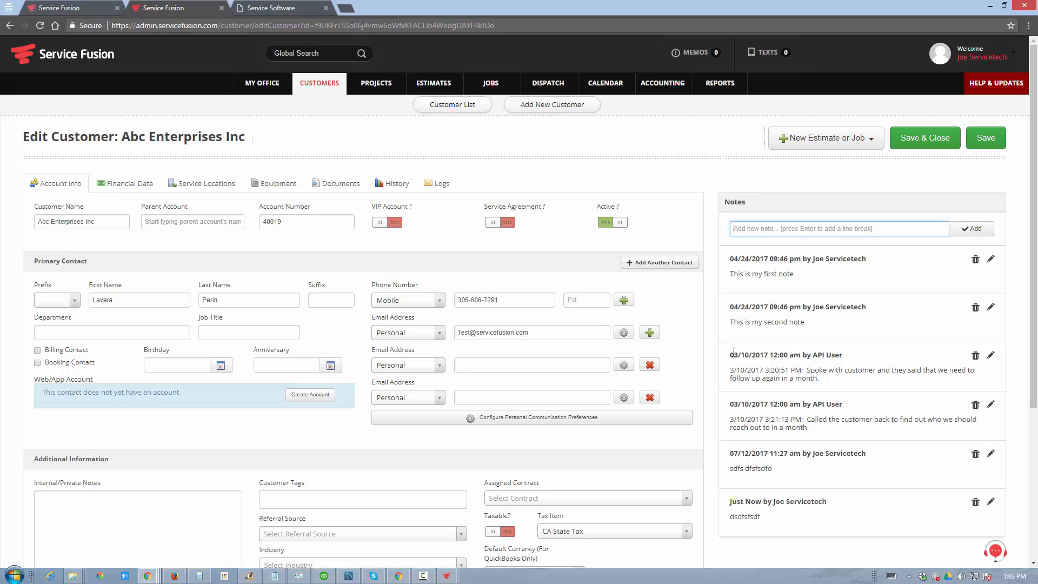
mouse_move(371, 155)
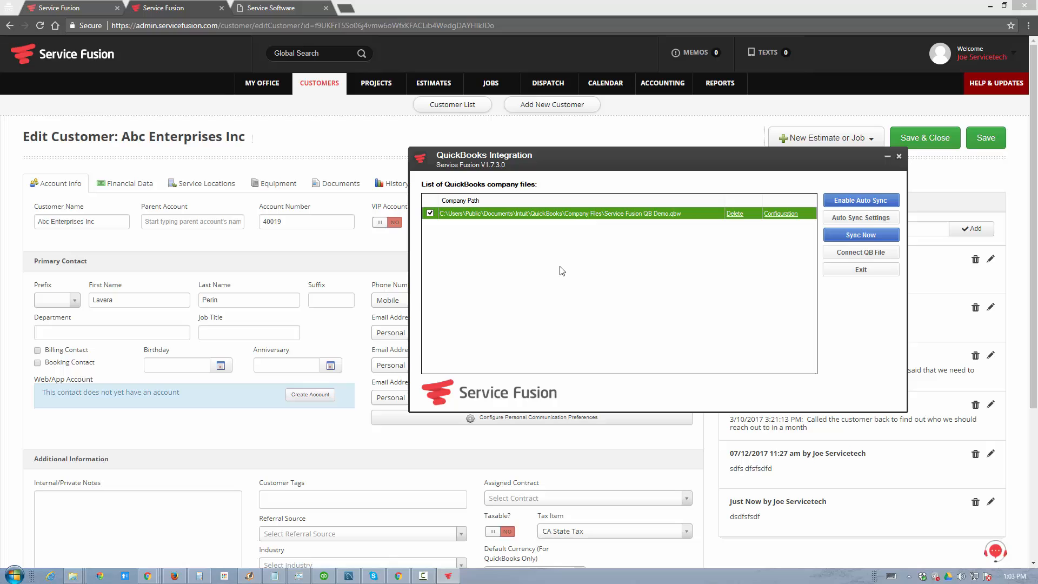
mouse_move(448, 574)
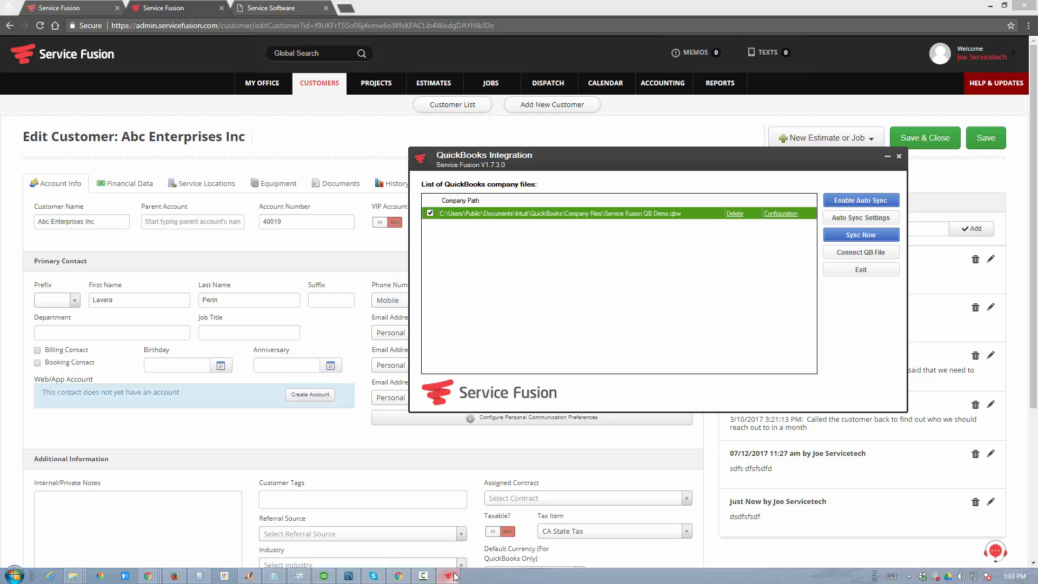